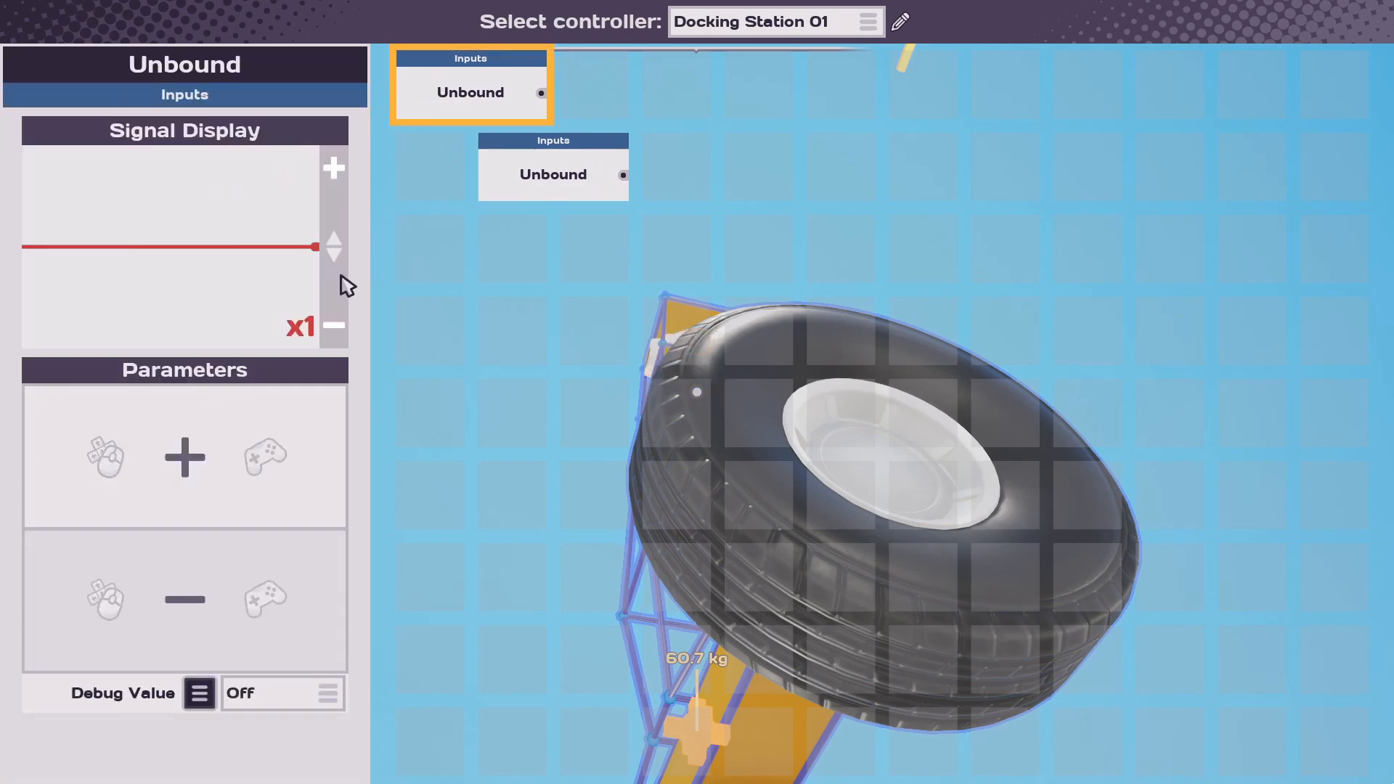
- Bind the input nodes to the W/S and A/D key pairs
left_click(185, 459)
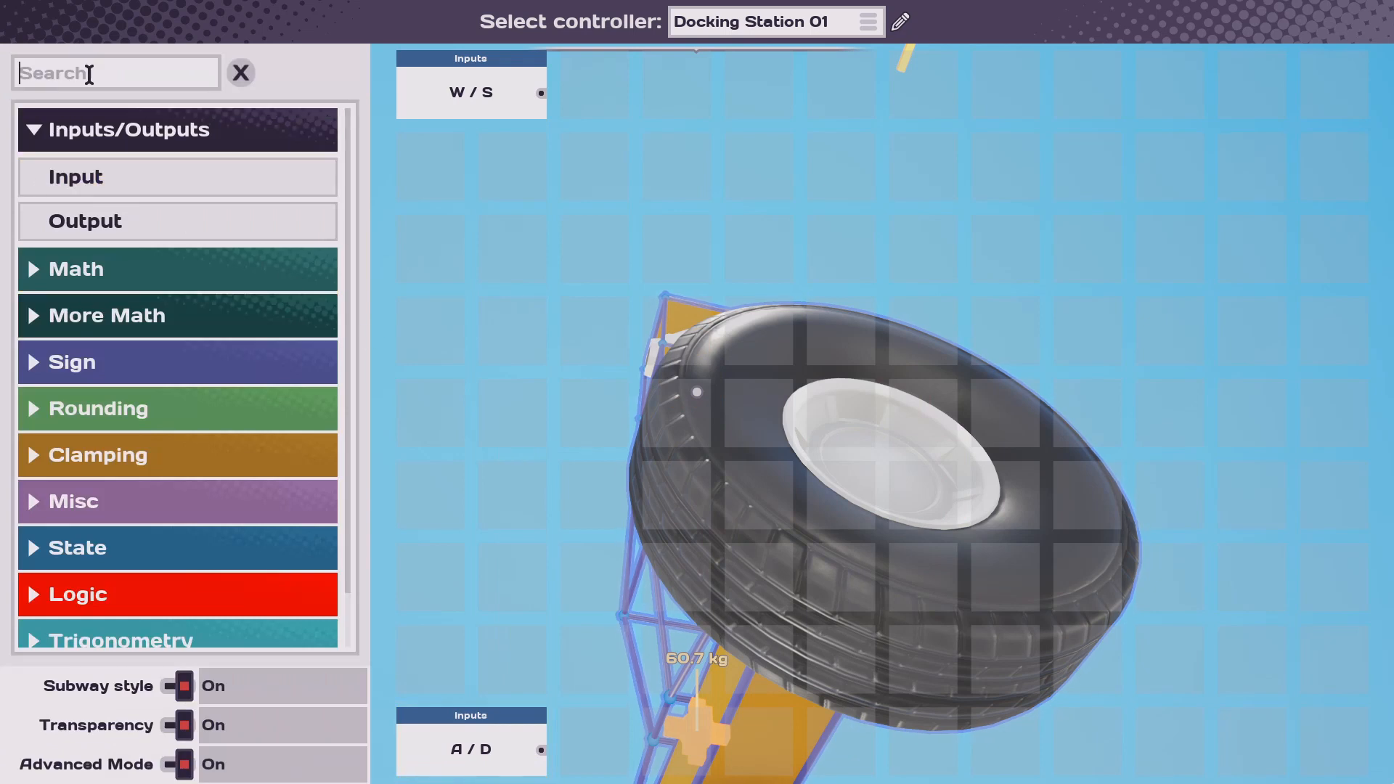
- Add the Gyroscope 01 Pitch node and place a PID node to its right in the graph
type("gyr")
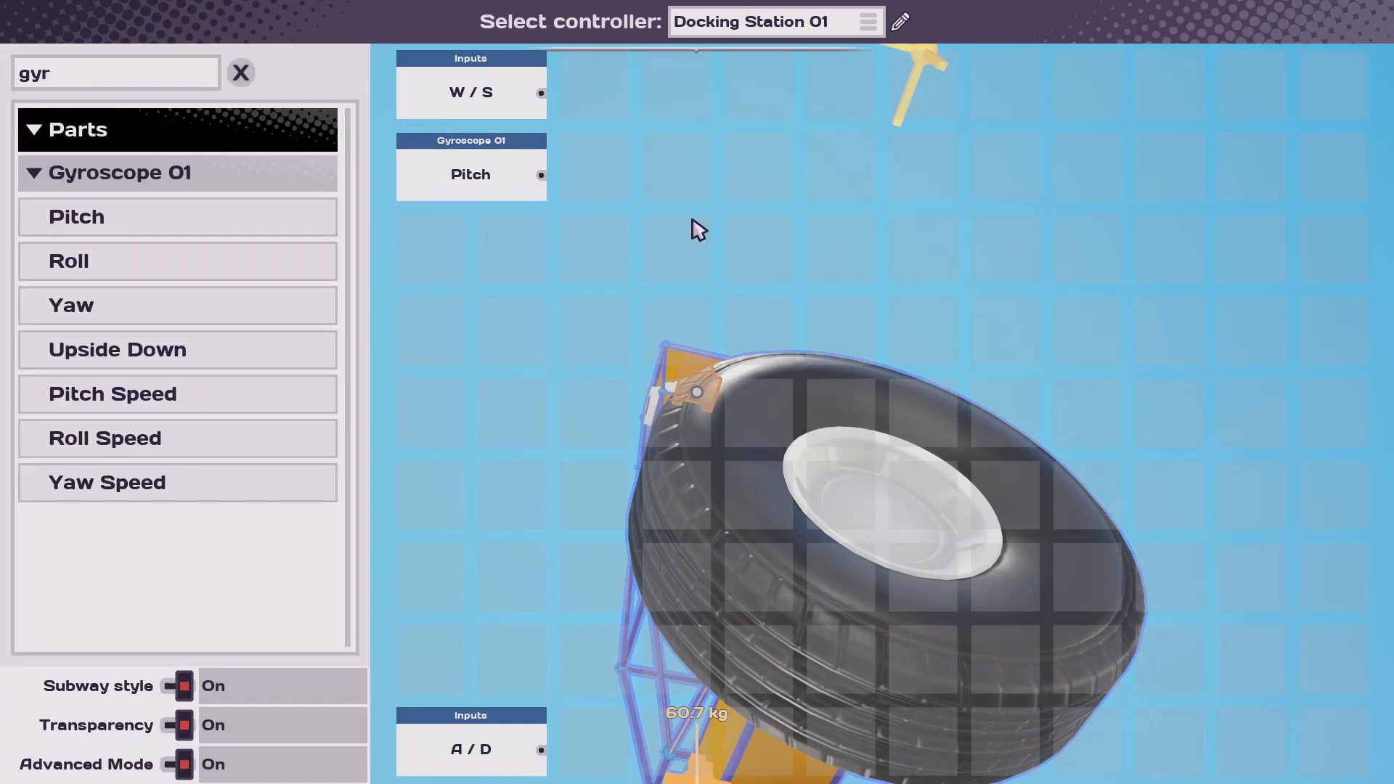
left_click(116, 72)
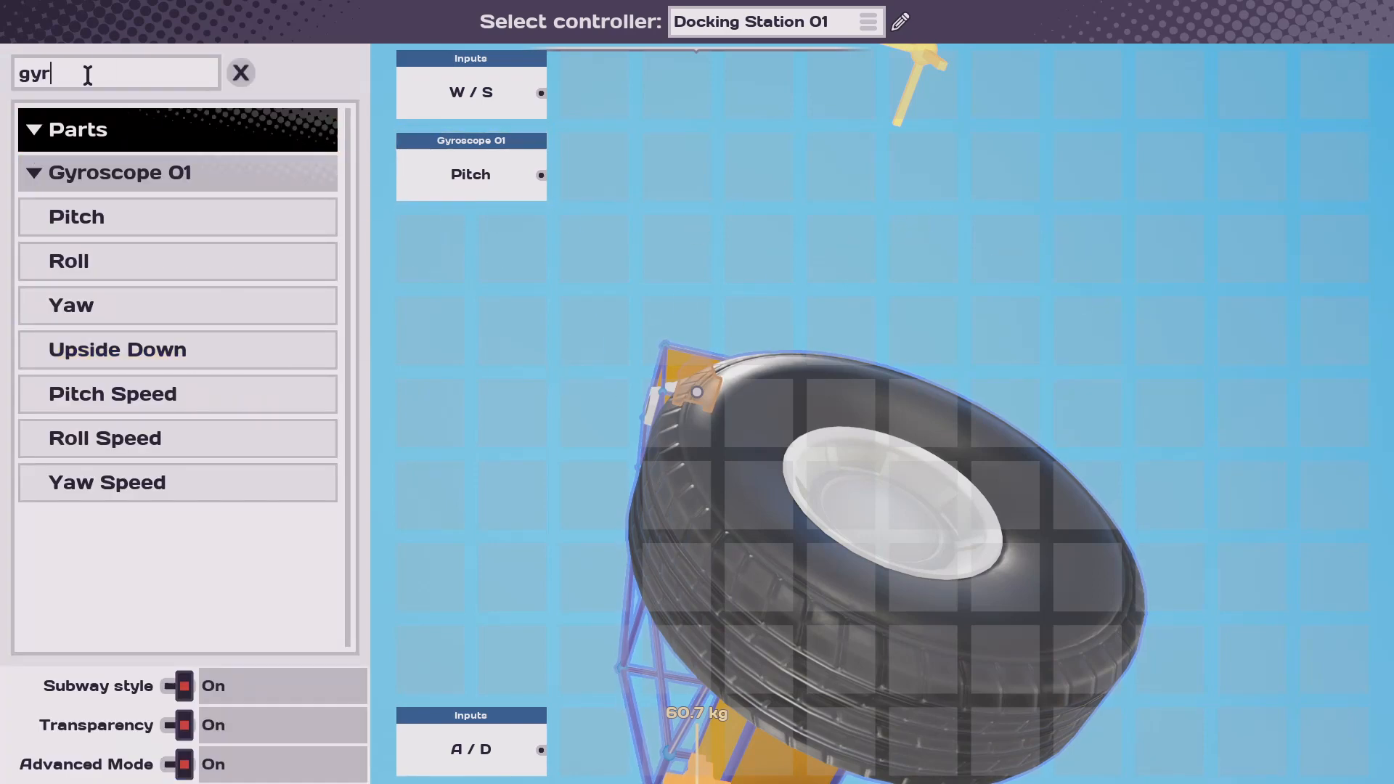
type("pid")
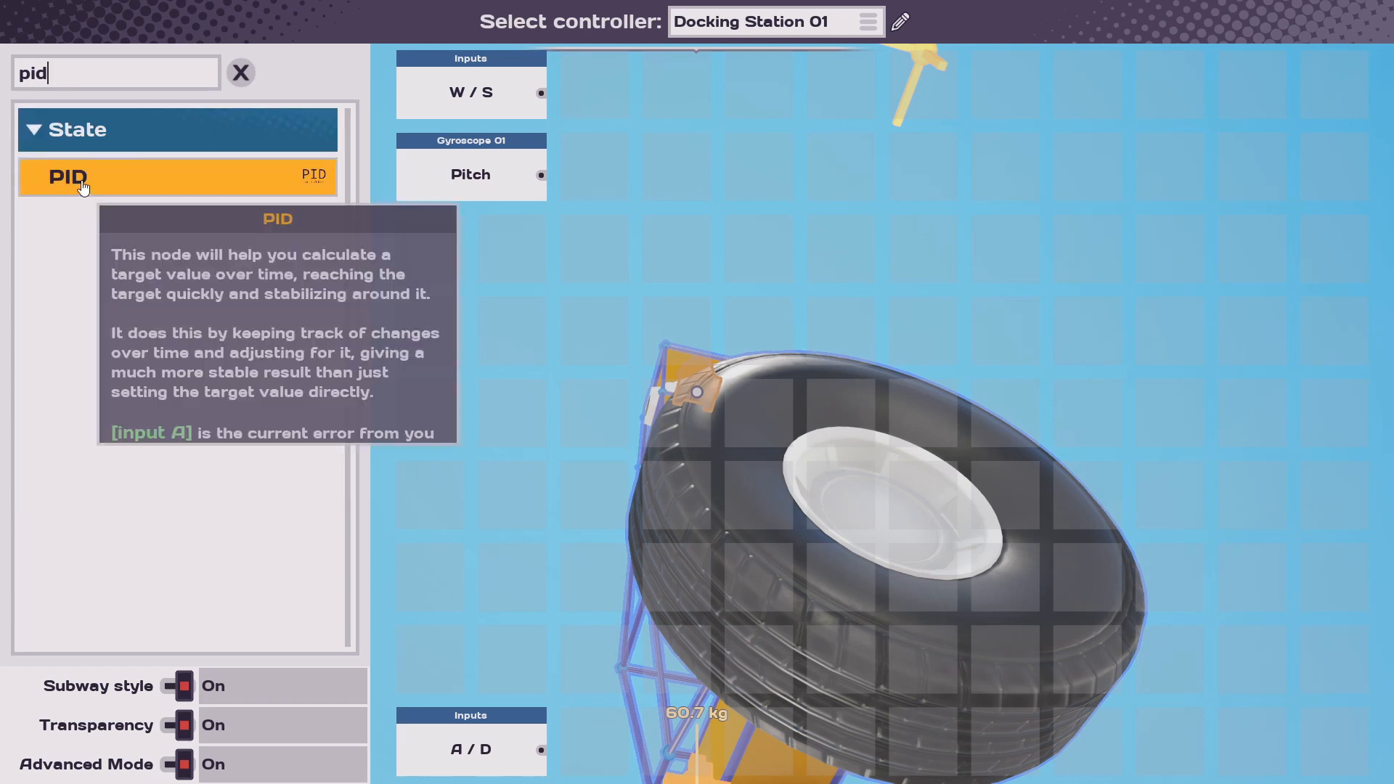
left_click_drag(83, 177, 717, 213)
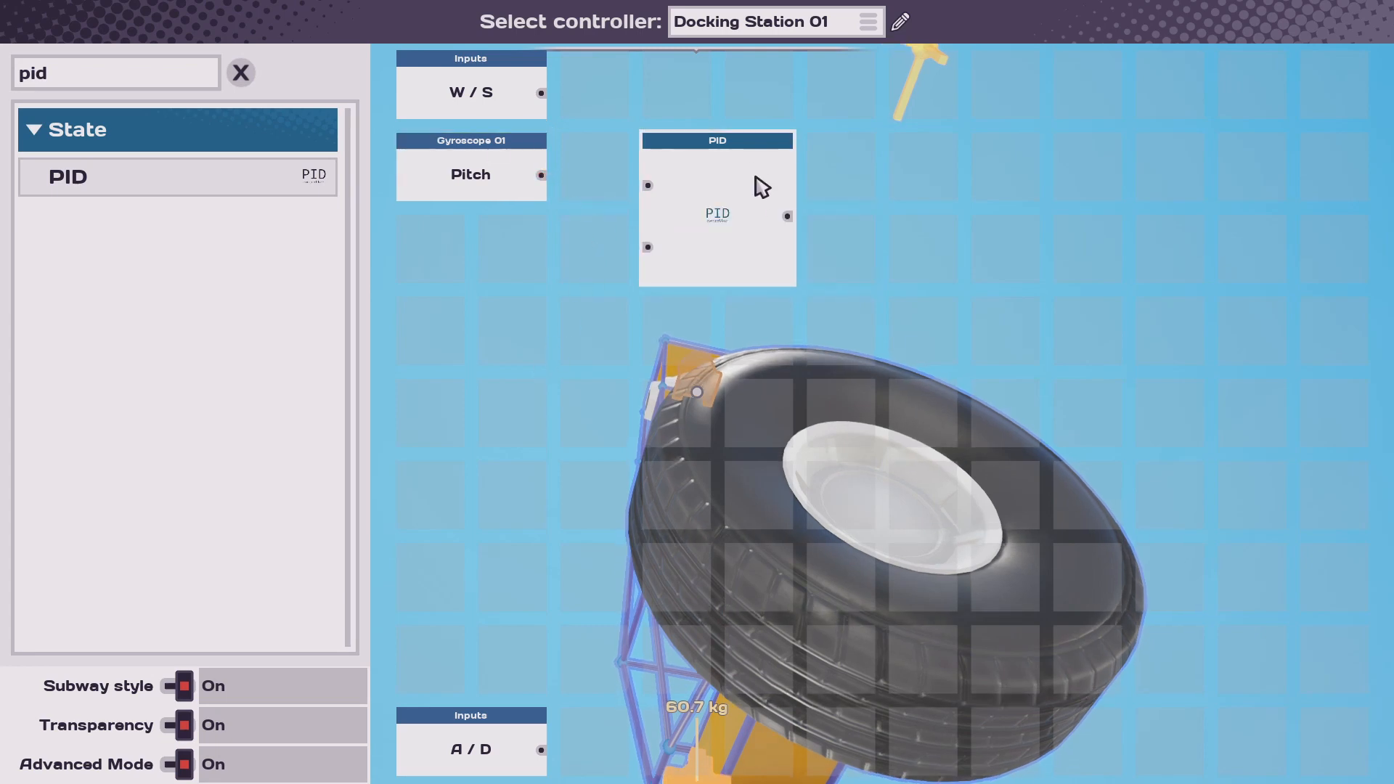
left_click(470, 174)
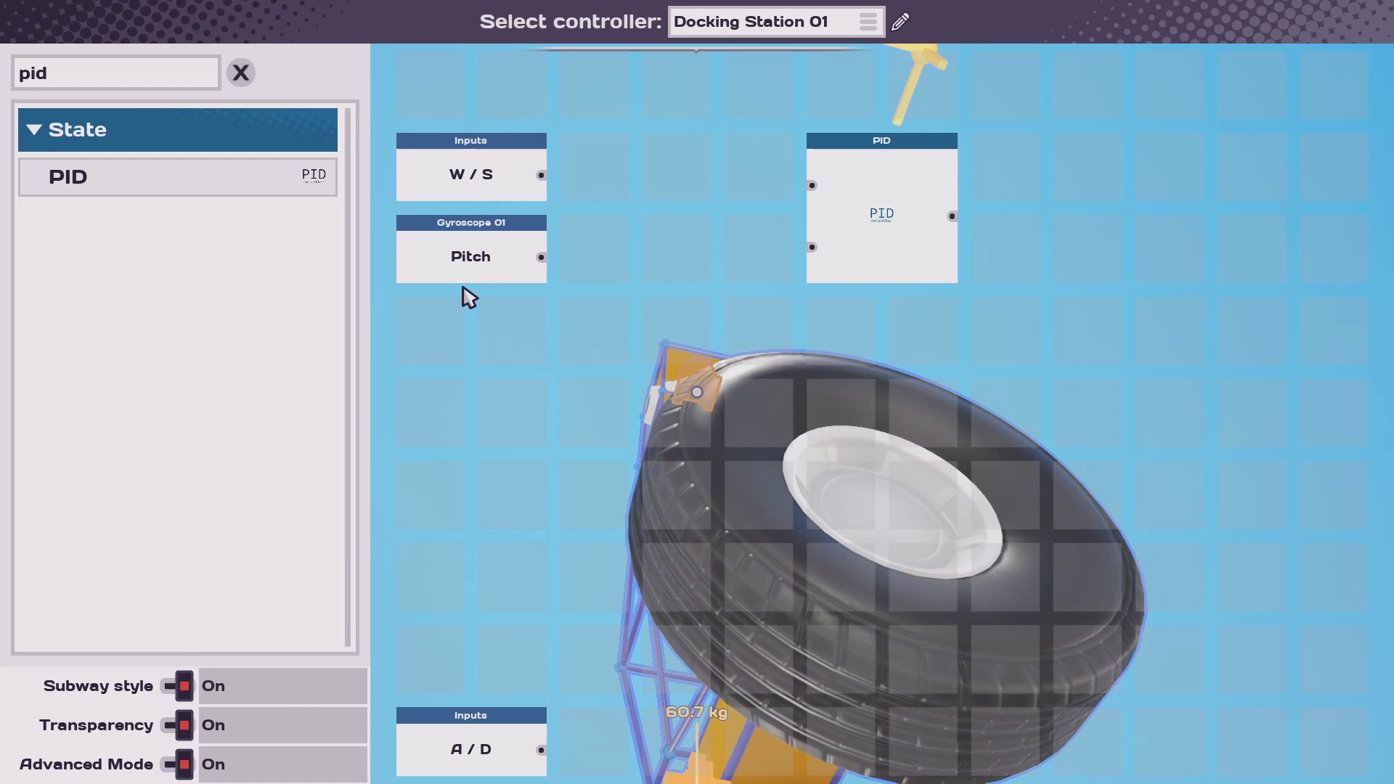
mouse_move(469, 260)
type("s")
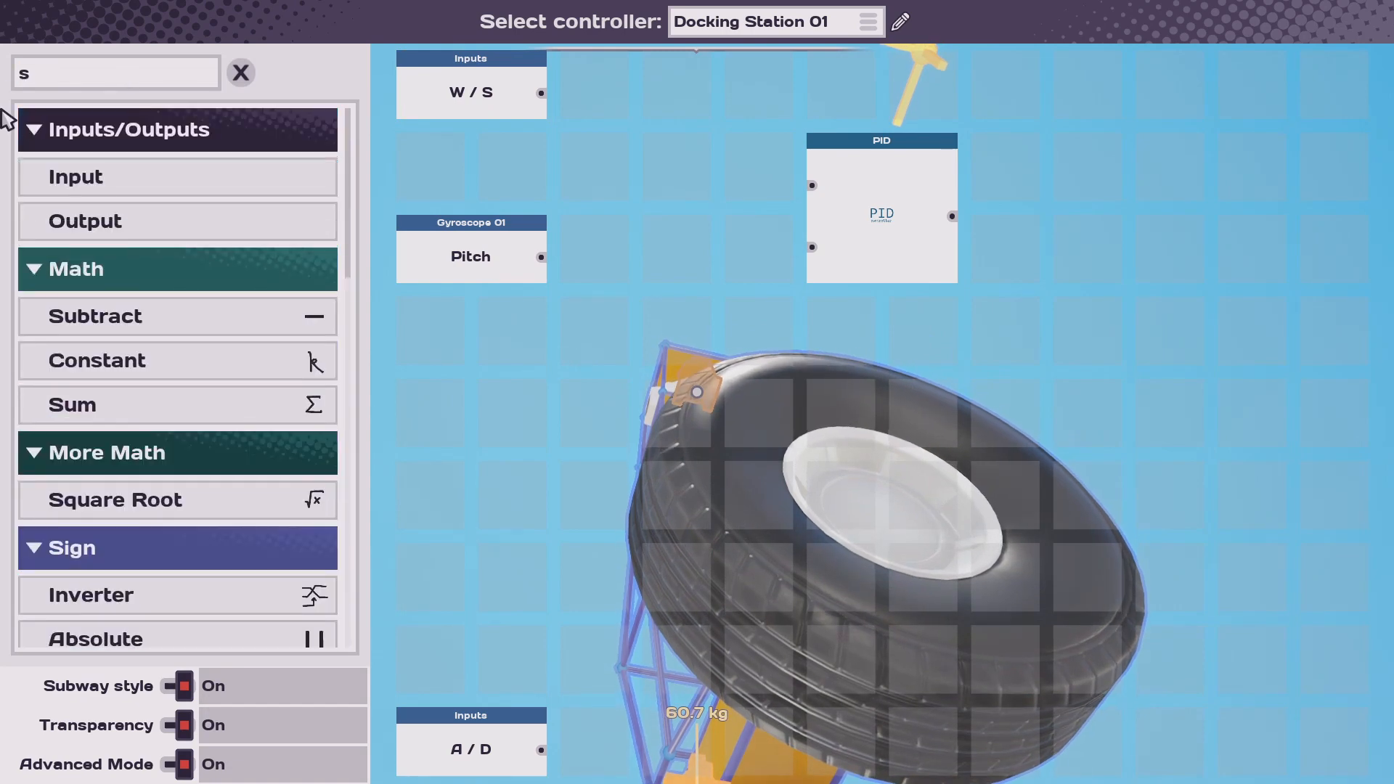
- Add a Divide node fed by W/S with a Constant of 8.0 as divisor
type("di")
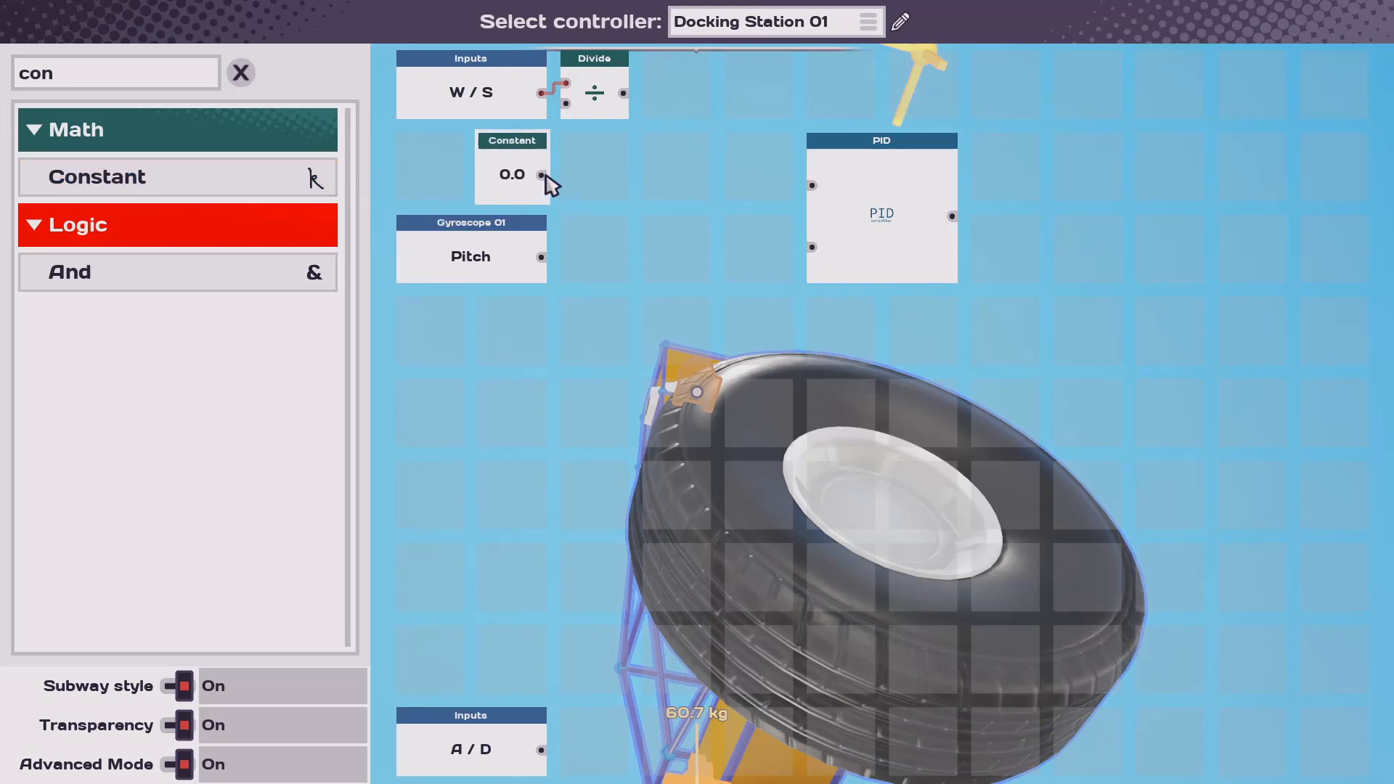
left_click(543, 174)
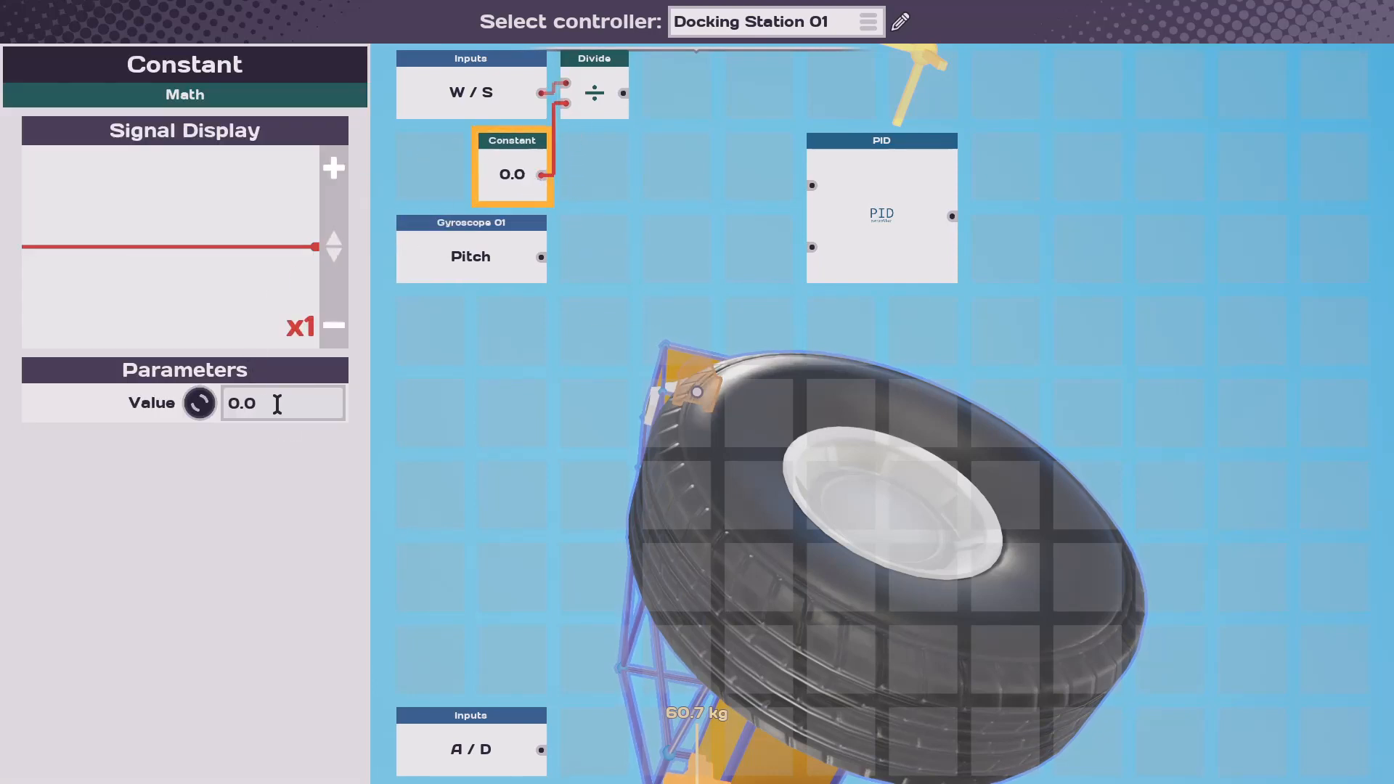
type("8.0")
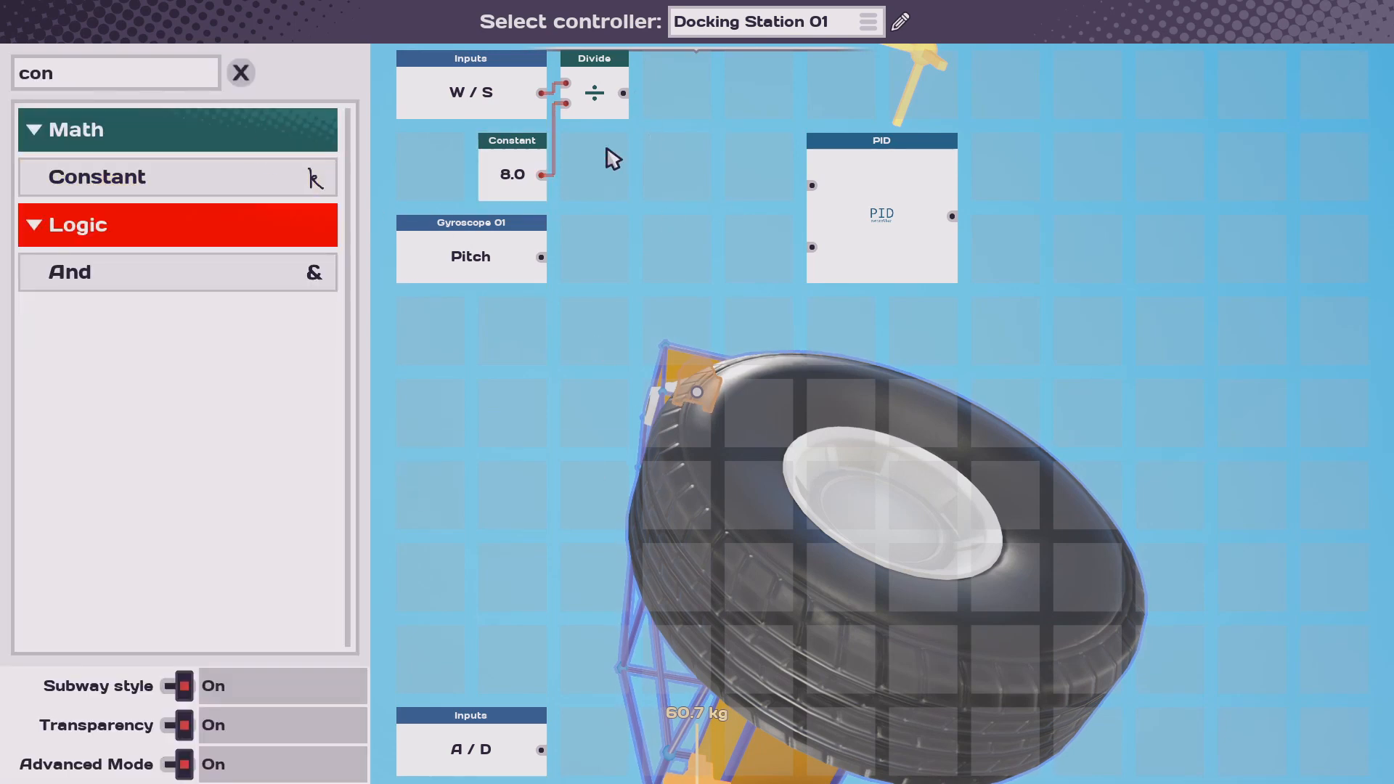
- Subtract the divided W/S from Pitch and feed the Subtract result into the PID input
type("sub")
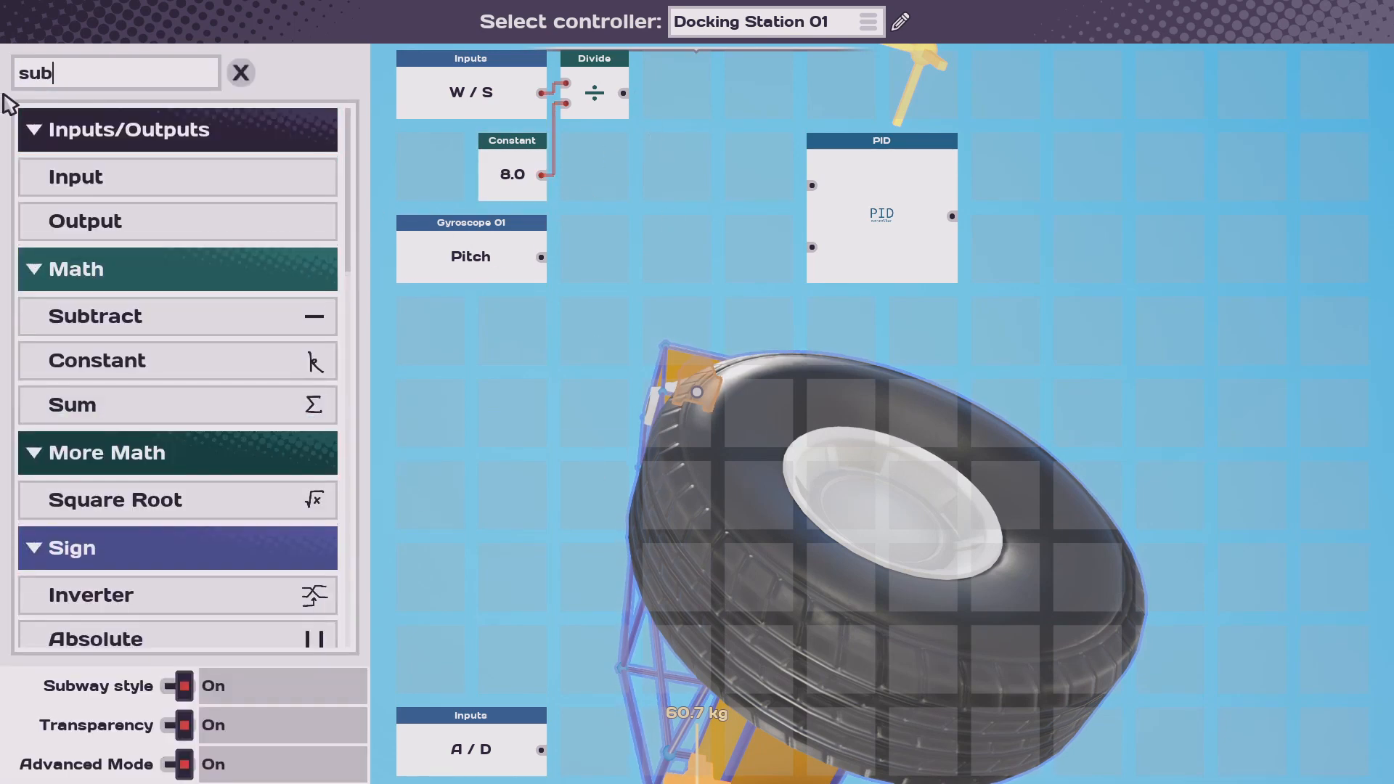
left_click_drag(95, 315, 675, 248)
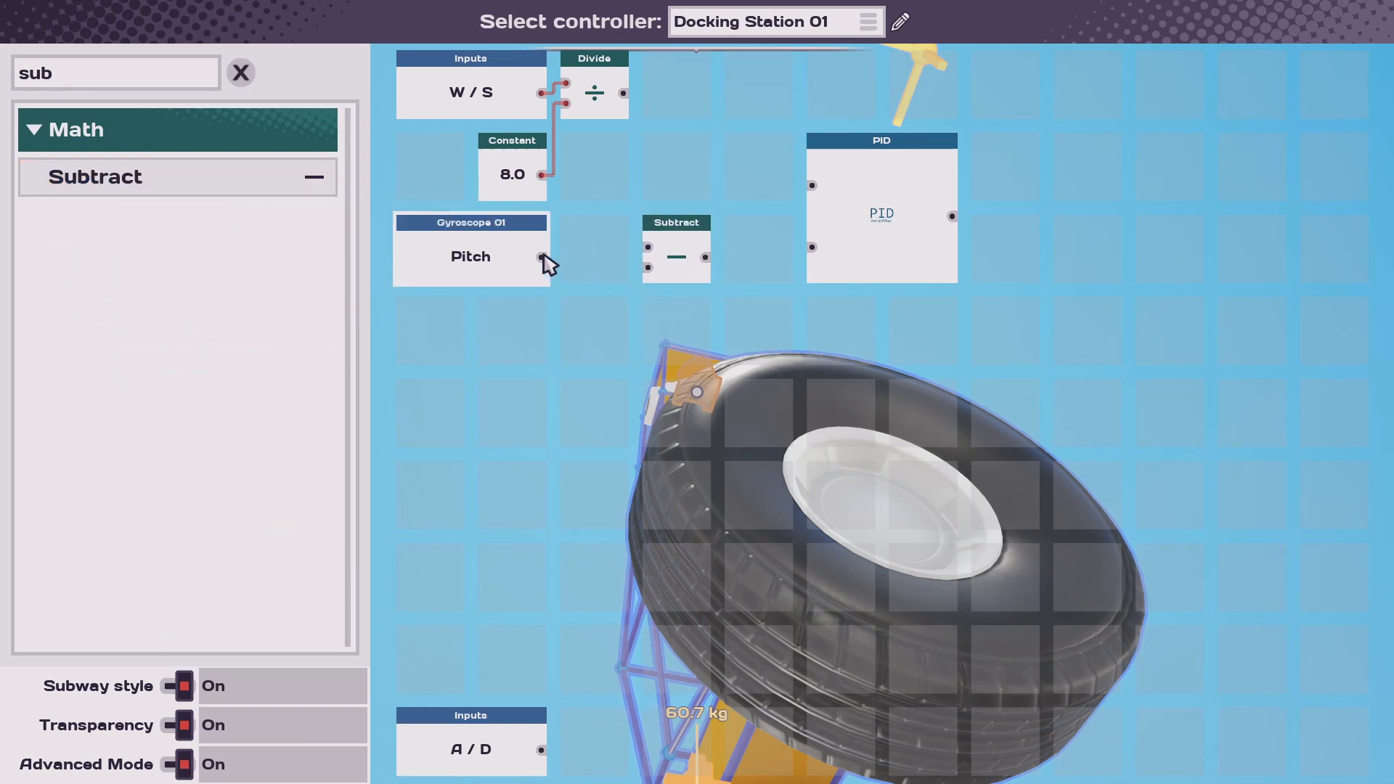
left_click_drag(540, 257, 647, 246)
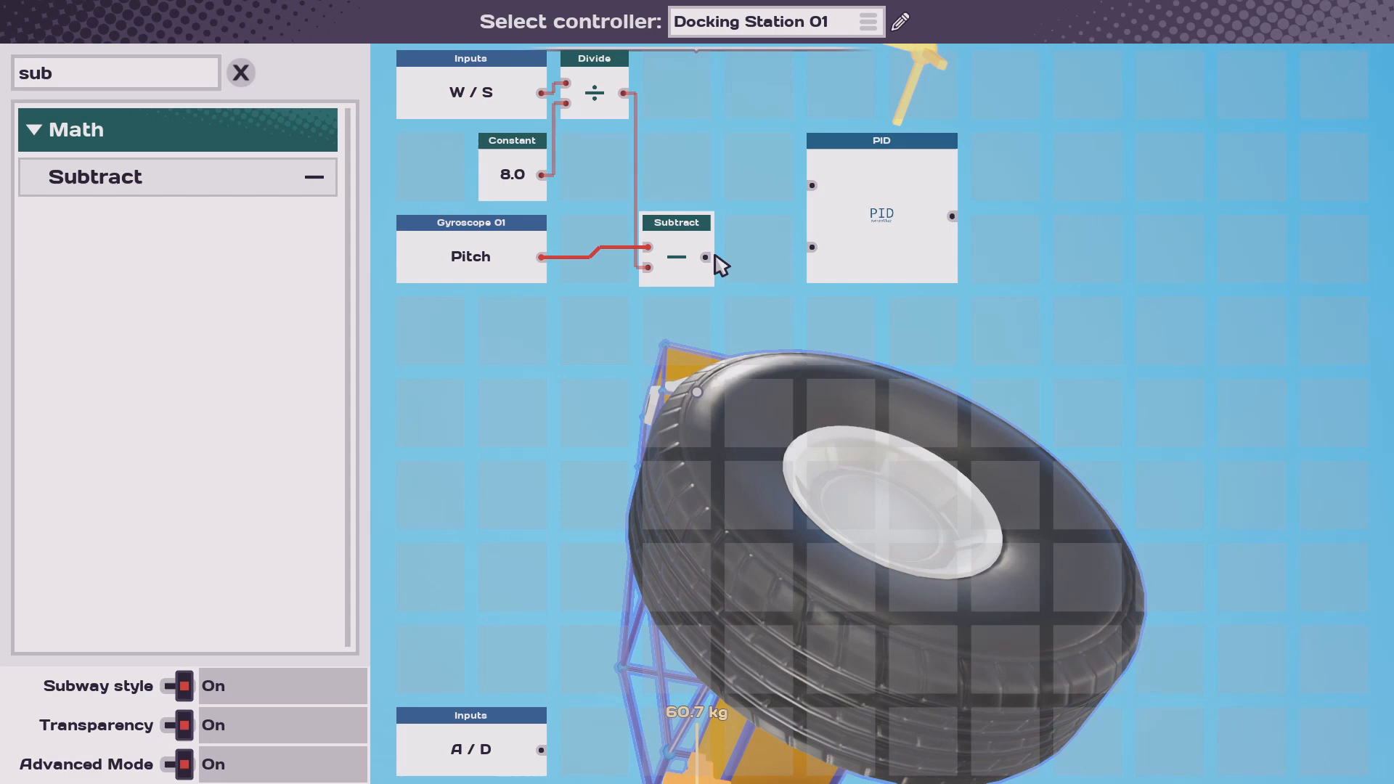
left_click(707, 258)
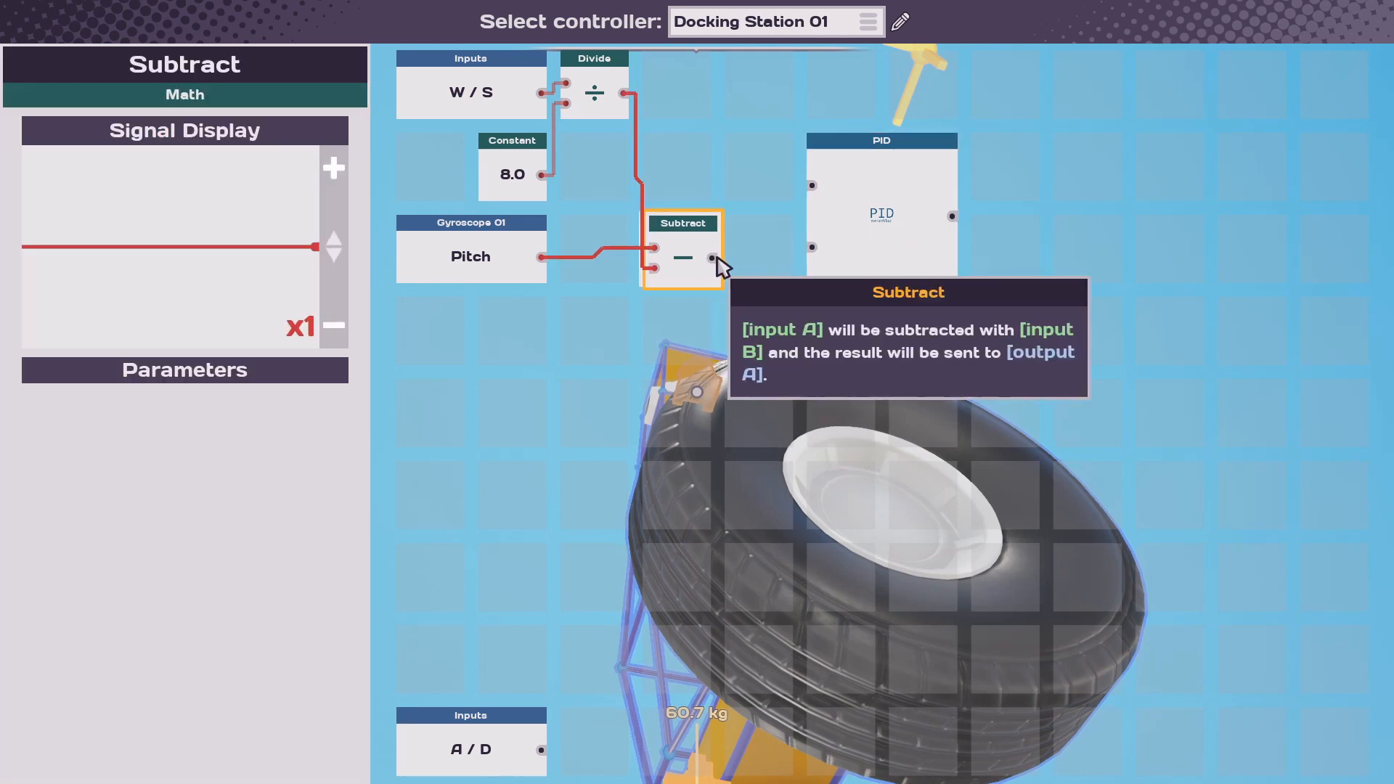
left_click_drag(706, 259, 809, 192)
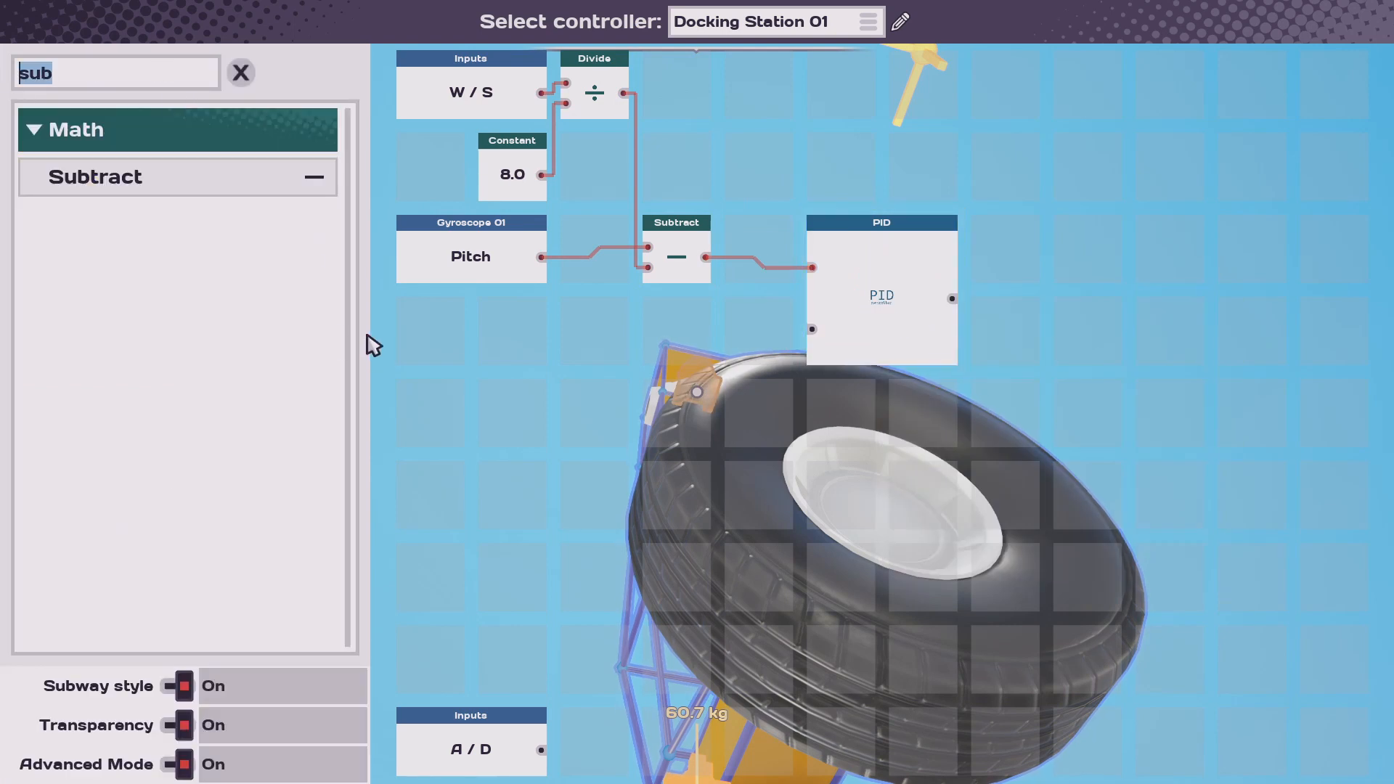
- Add RCS Thruster 01 Forward/Back and Motor Large 01 Power nodes and inspect their settings
type("rcs")
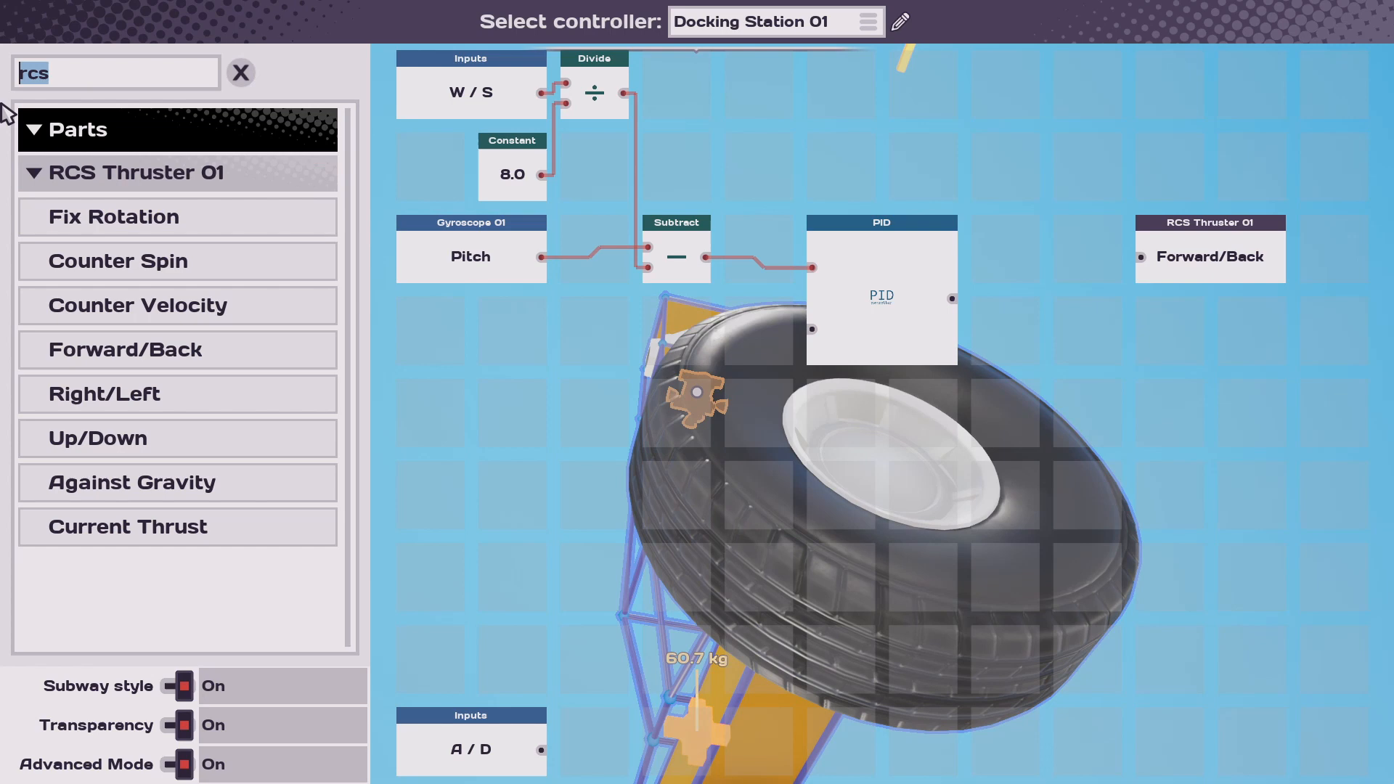
type("mo")
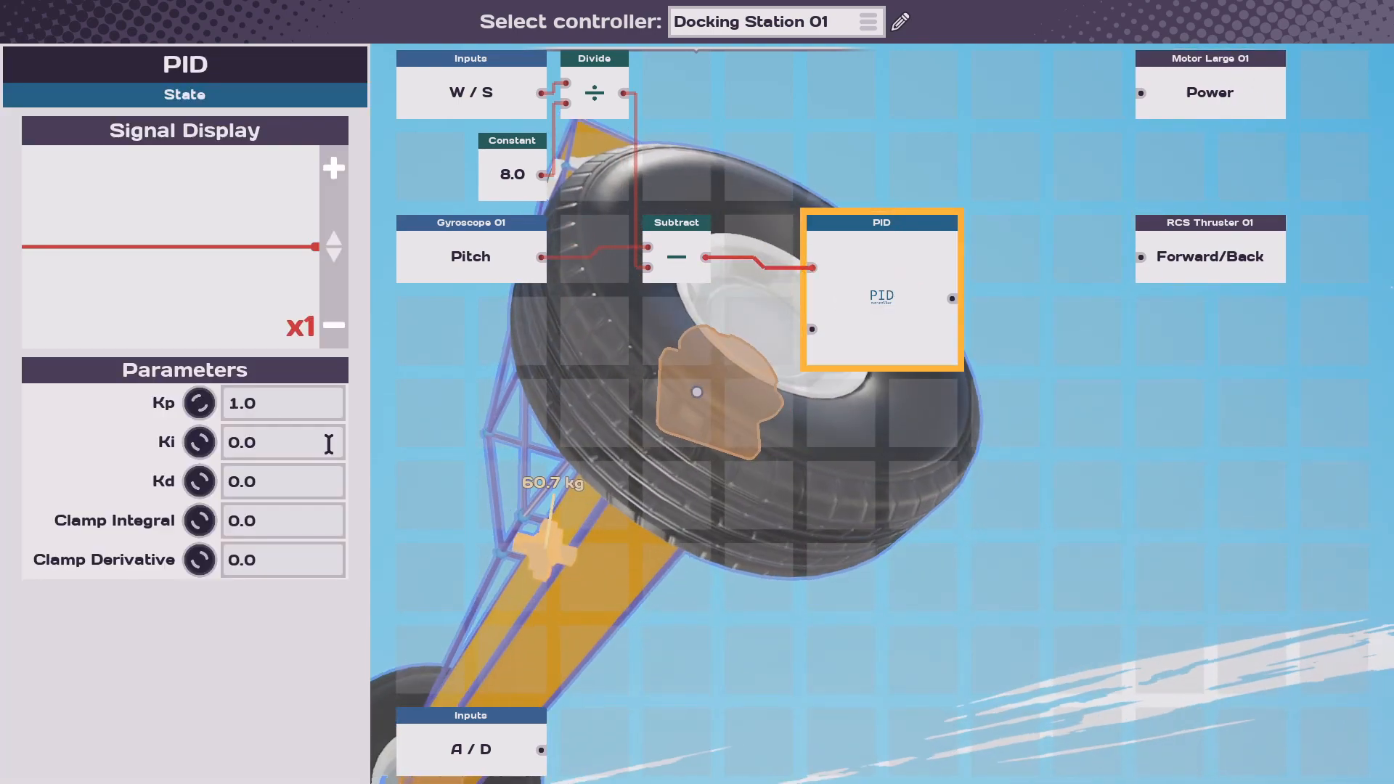
left_click(1211, 255)
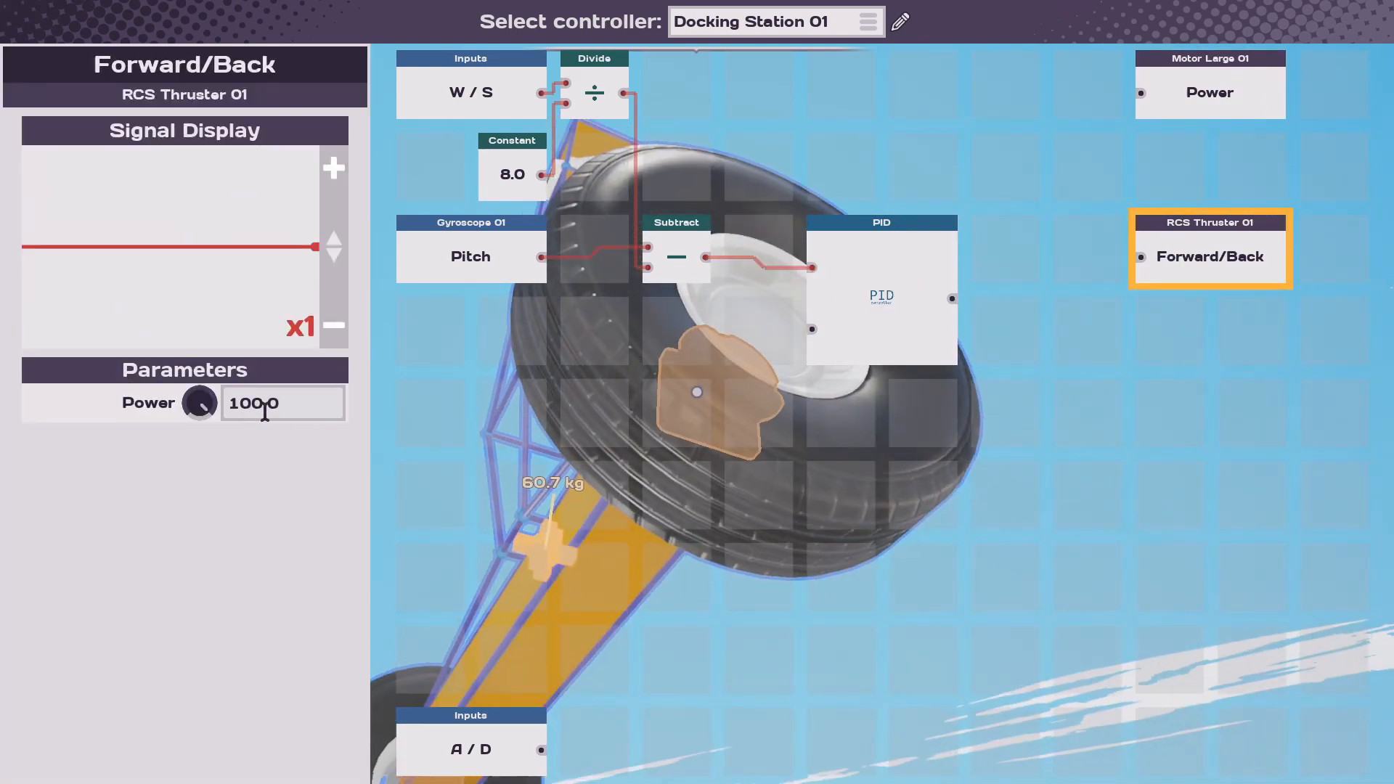
left_click(1209, 92)
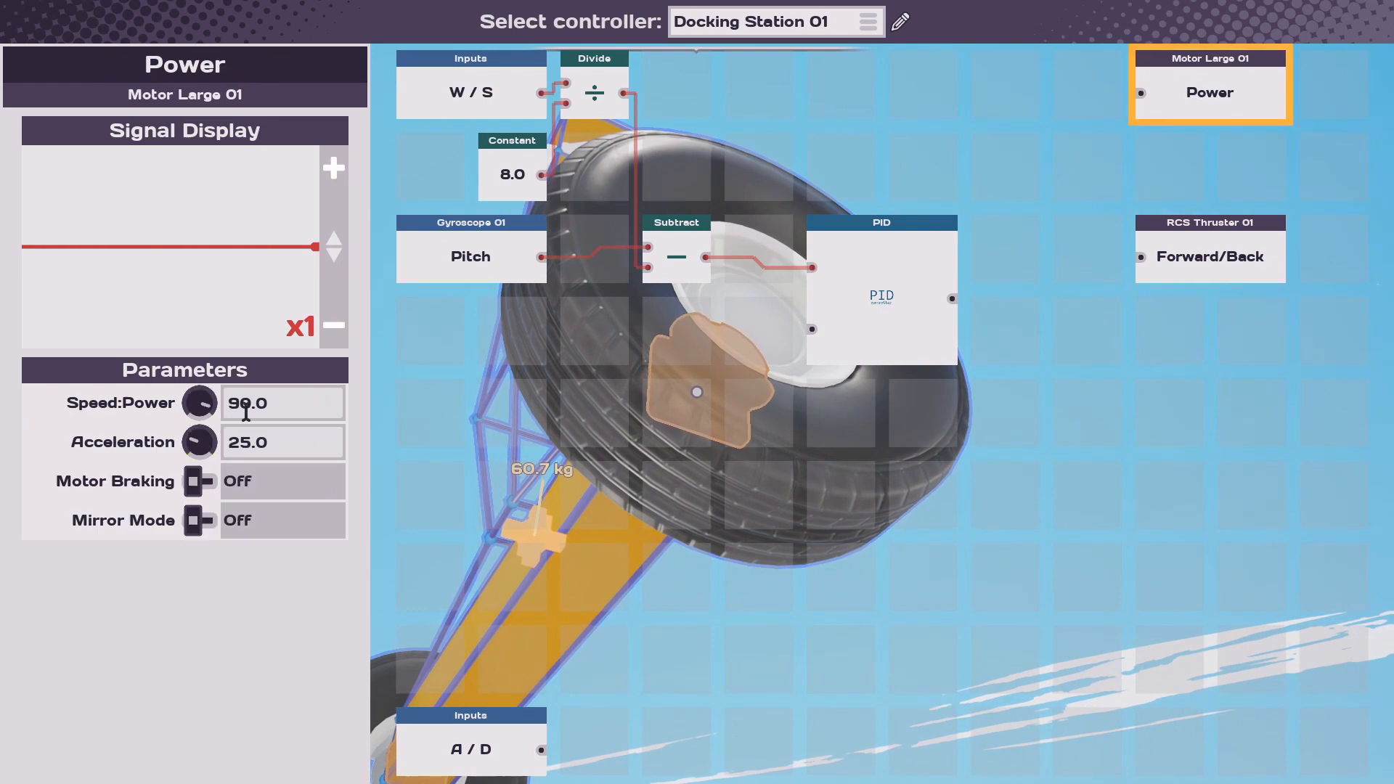
mouse_move(868, 538)
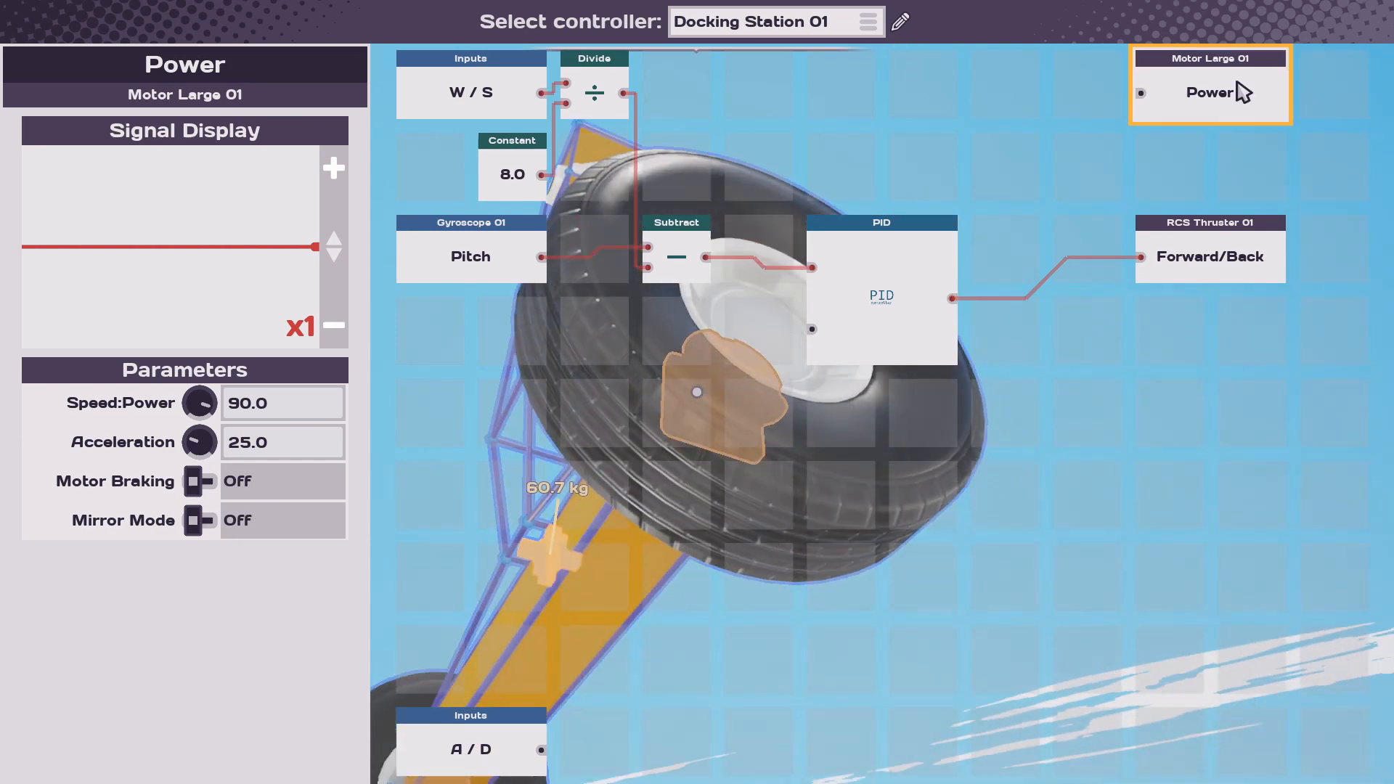
mouse_move(201, 523)
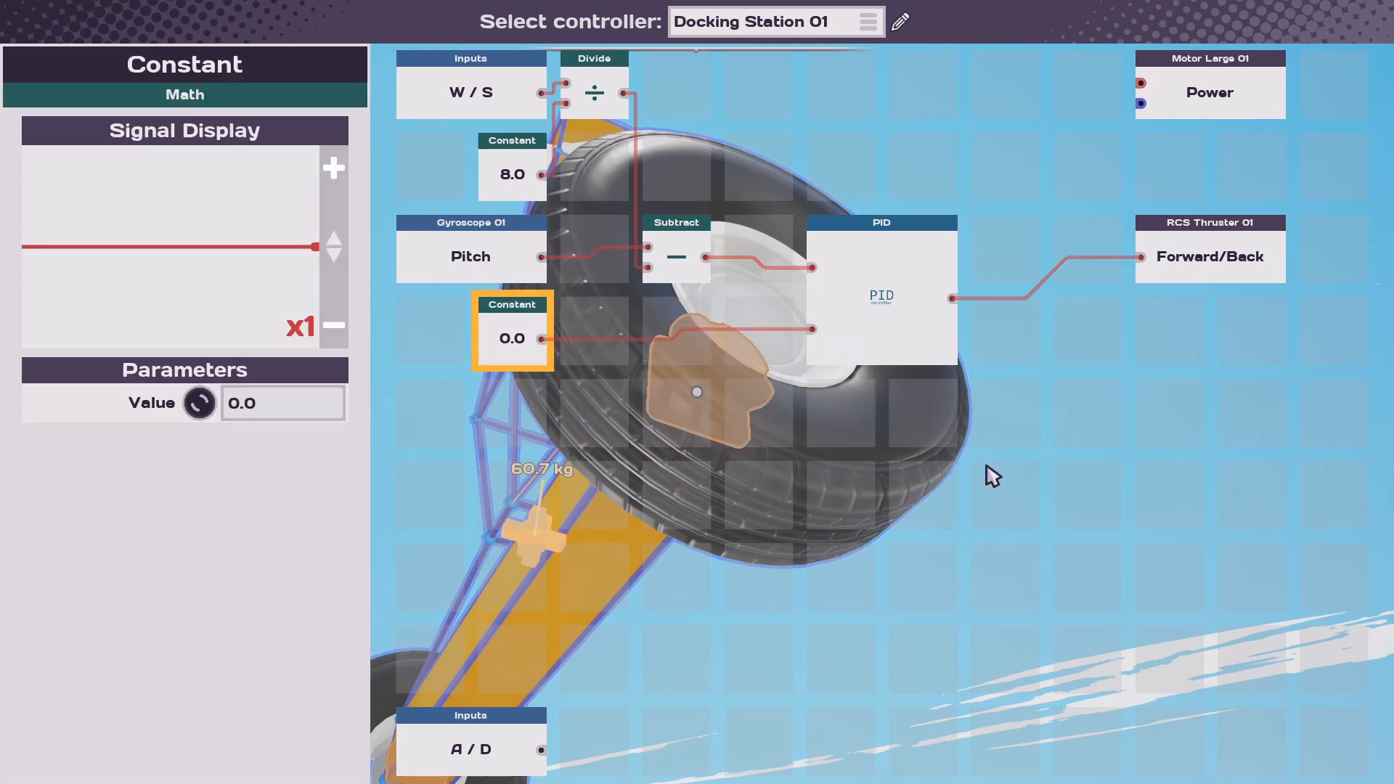
- Place Add and Negate nodes and link the PID output into the steering sums with W/S and negated A/D
left_click(879, 297)
type("a")
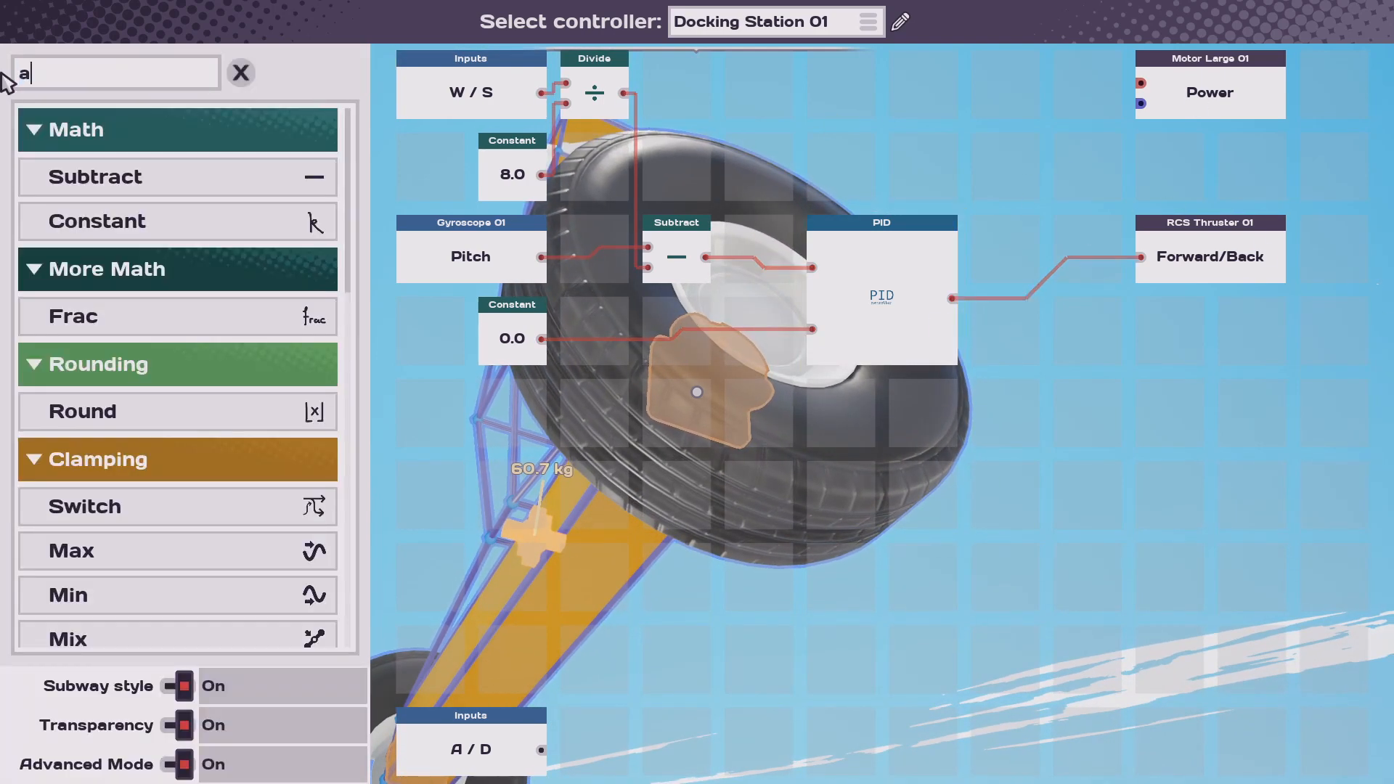
type("dd")
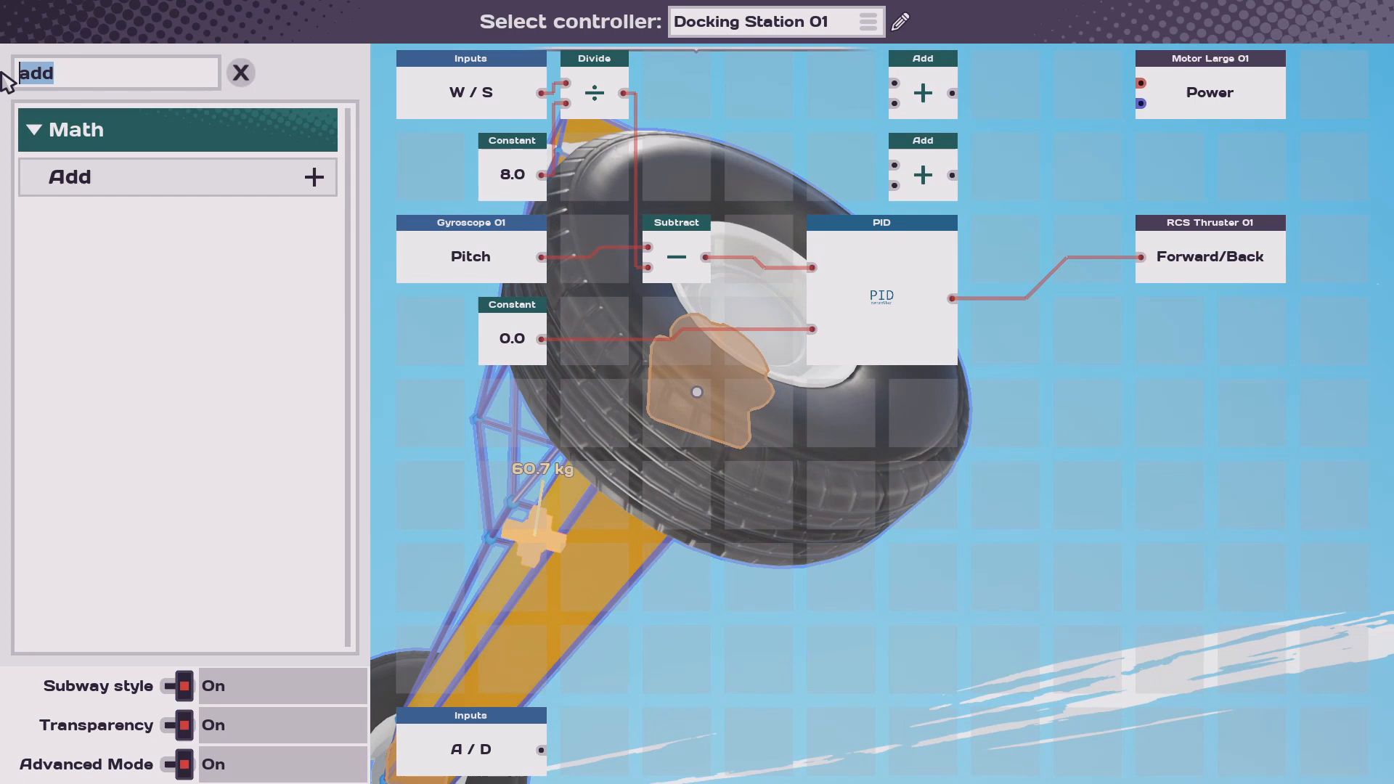
type("nega")
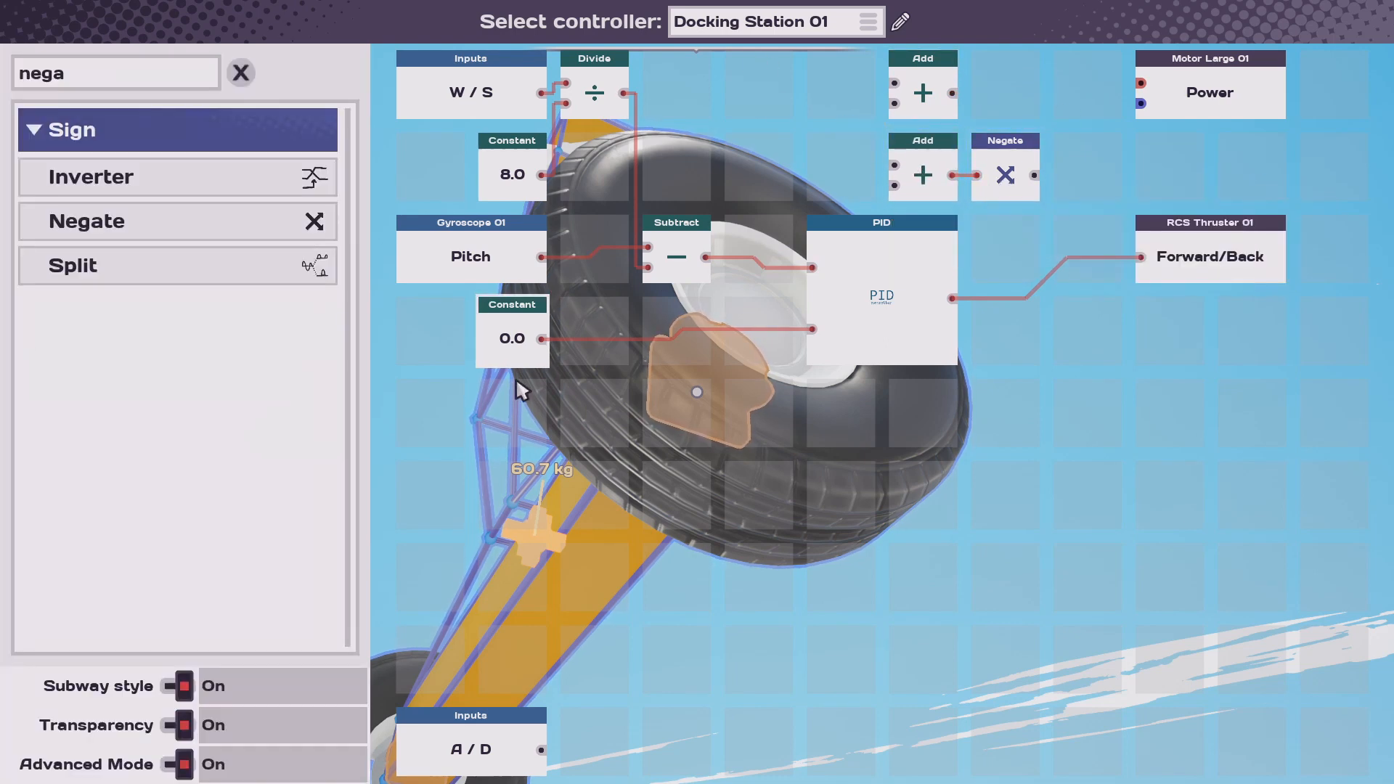
left_click(717, 174)
type("add")
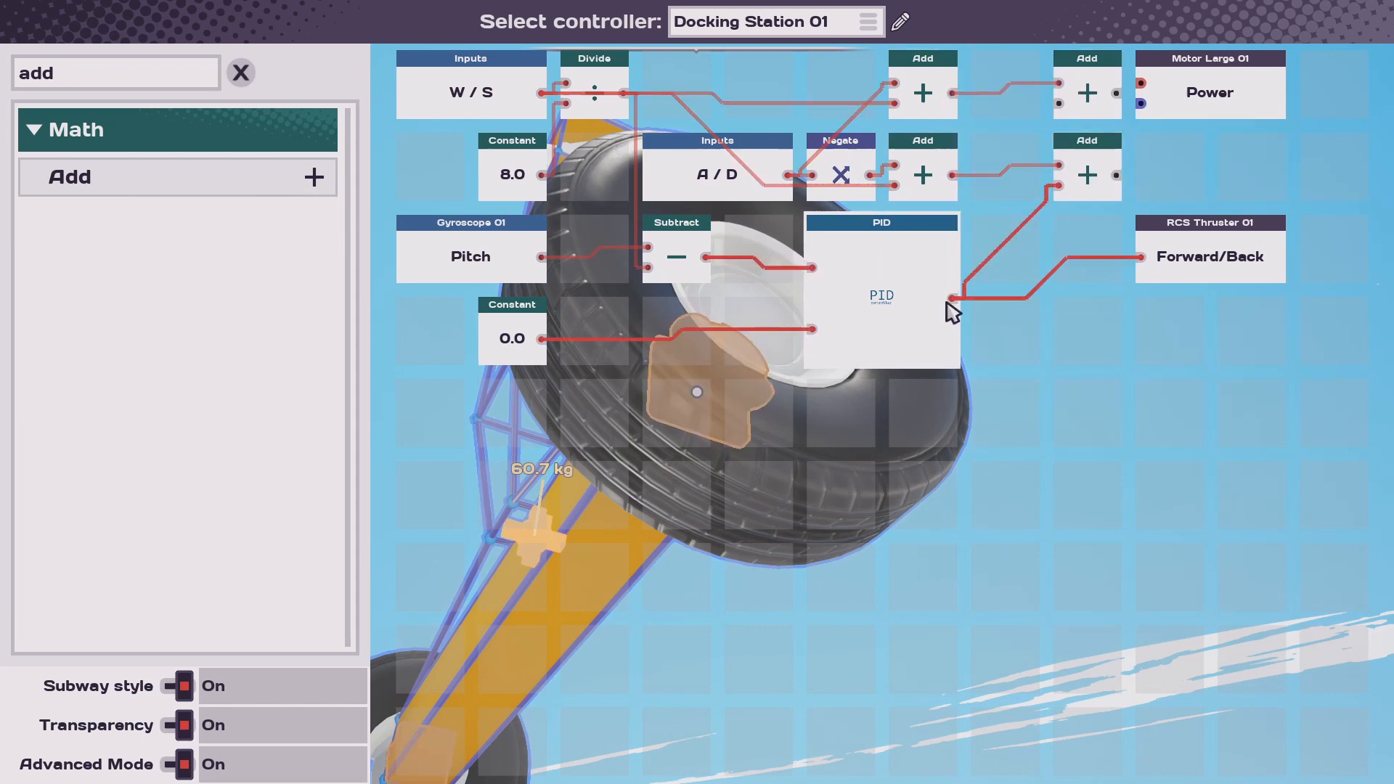
left_click(882, 296)
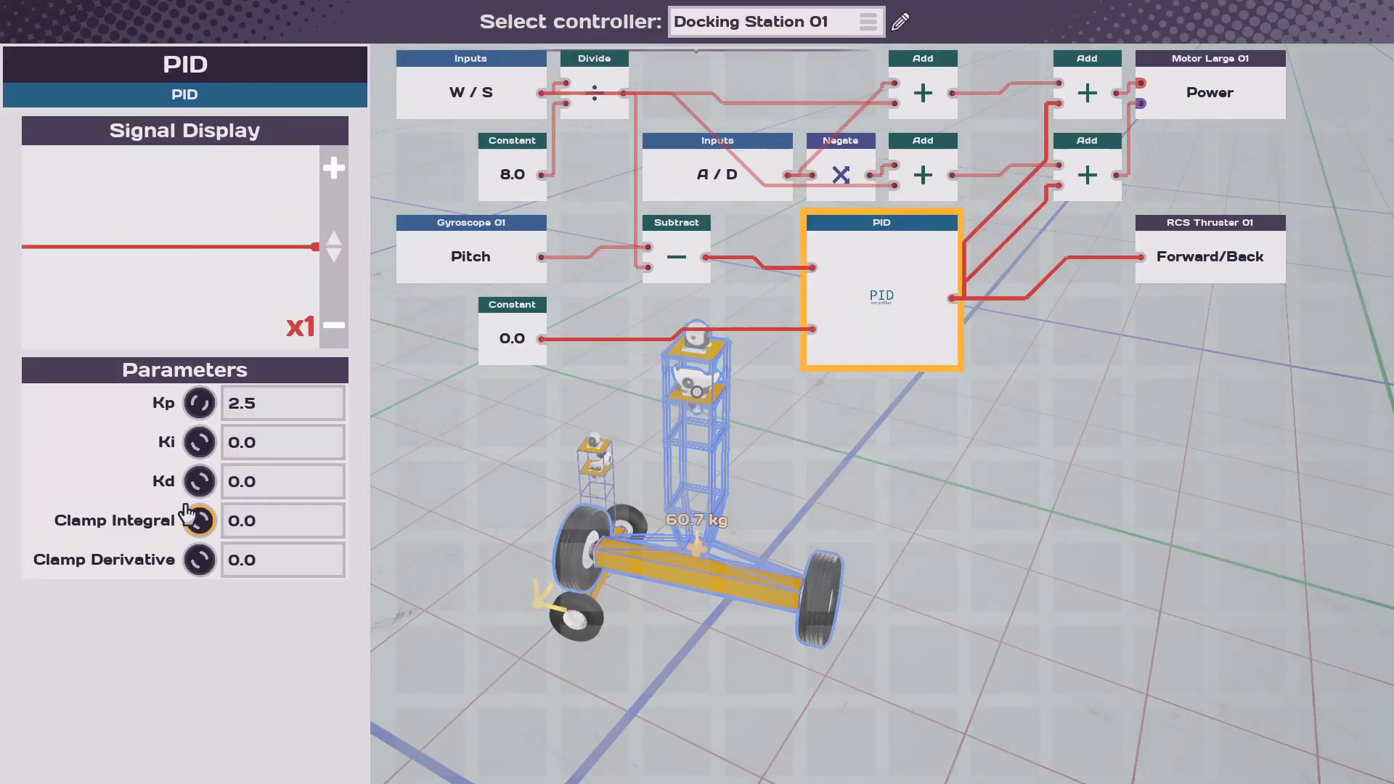
mouse_move(200, 482)
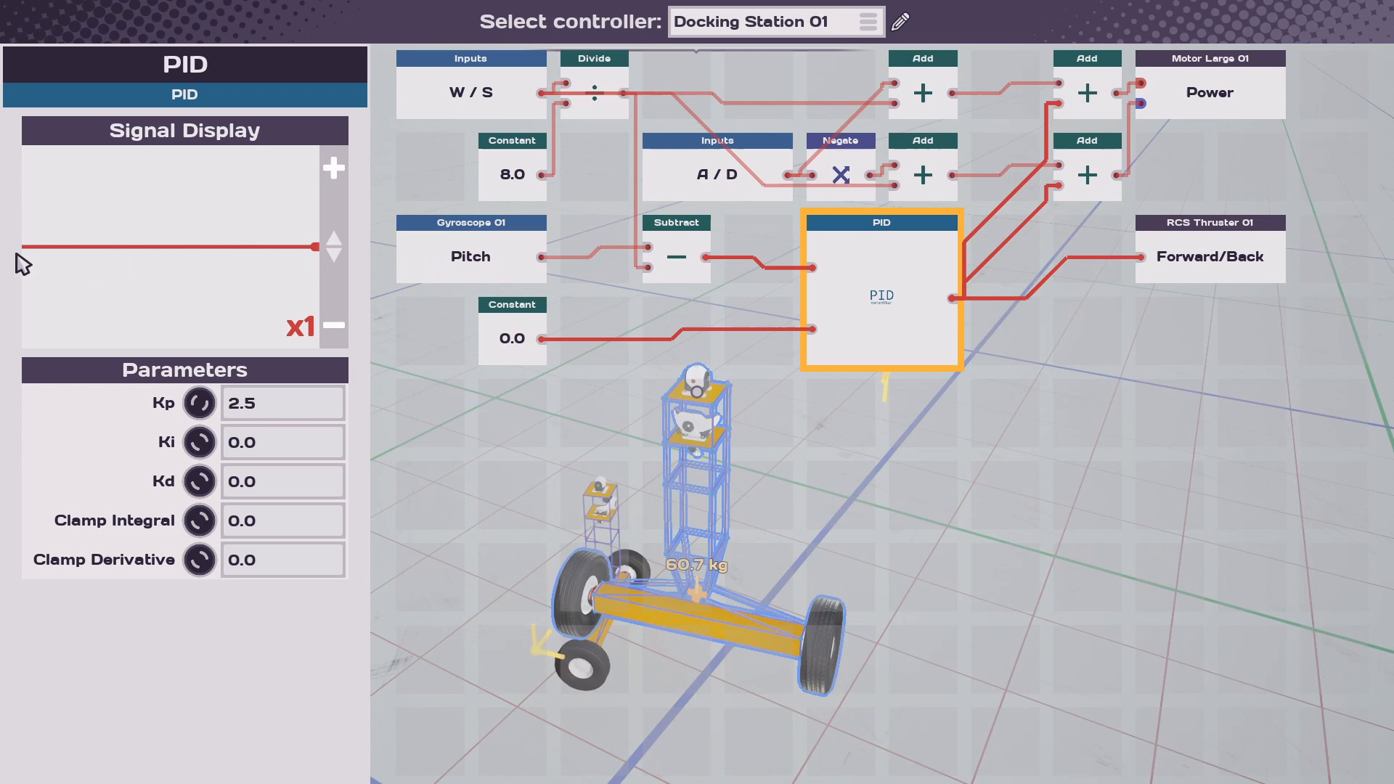
mouse_move(333, 240)
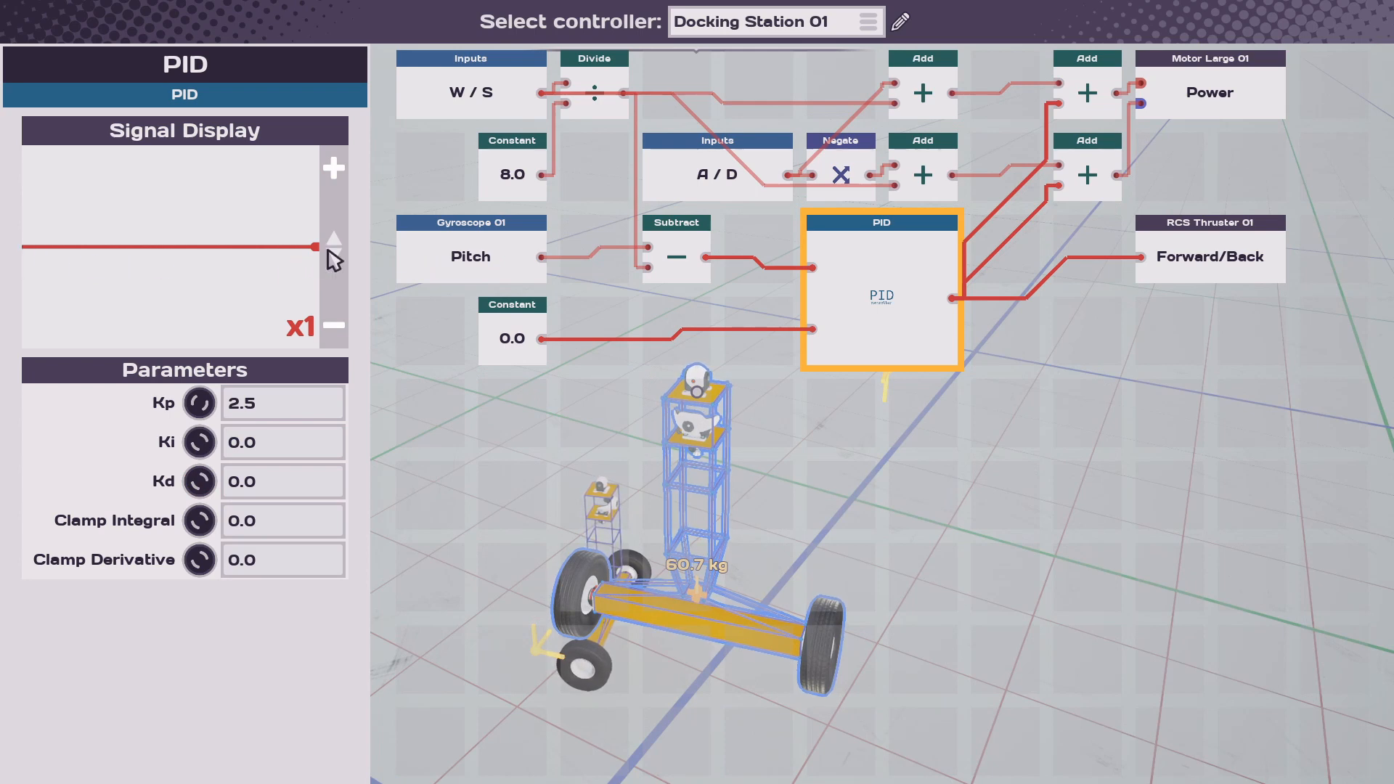
mouse_move(882, 299)
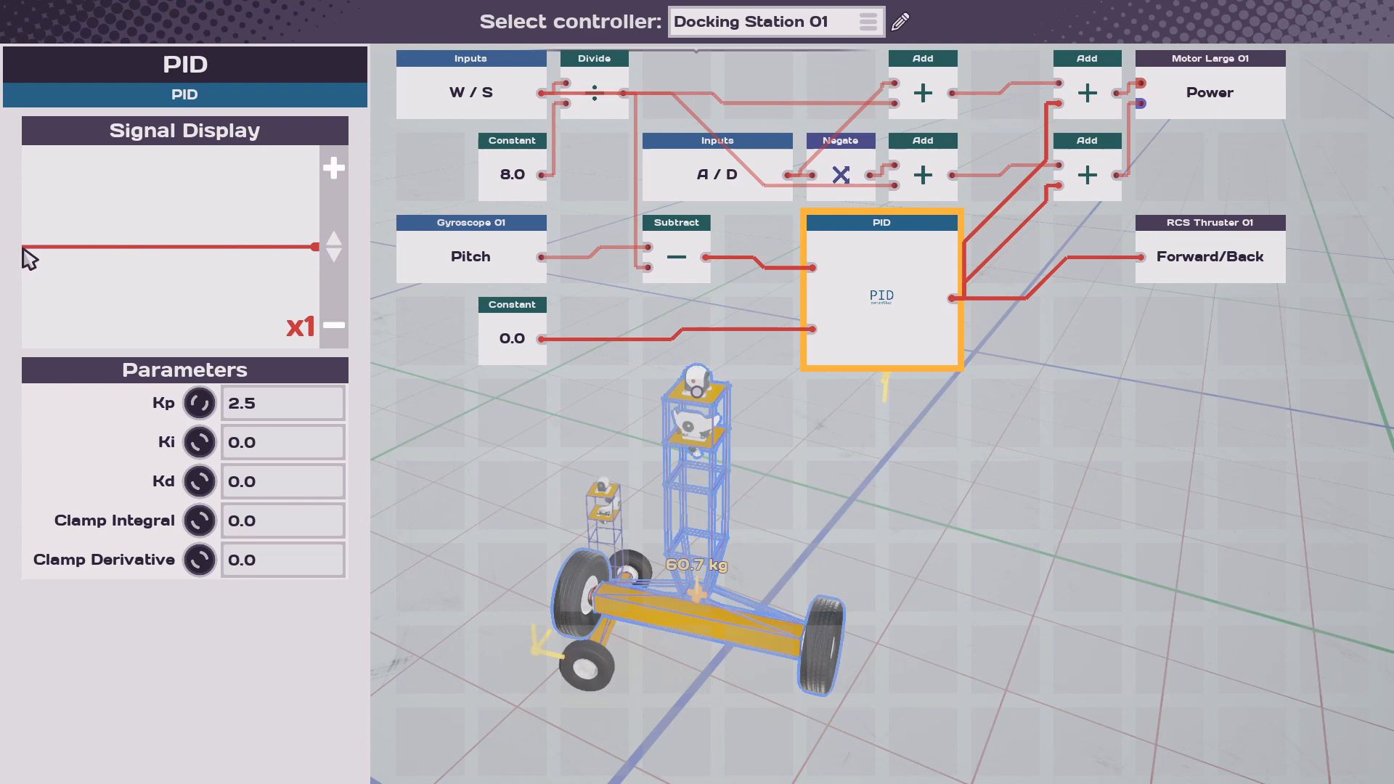
mouse_move(63, 253)
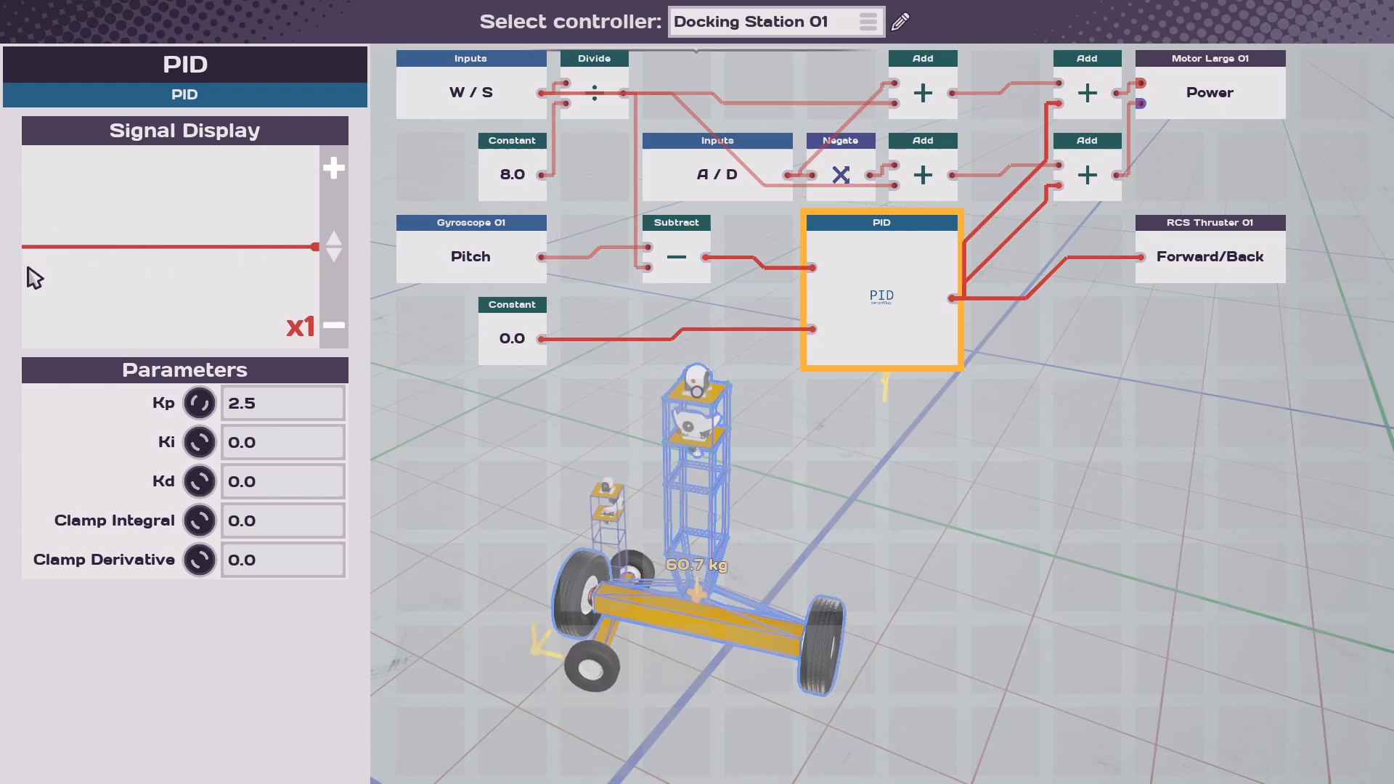
mouse_move(791, 276)
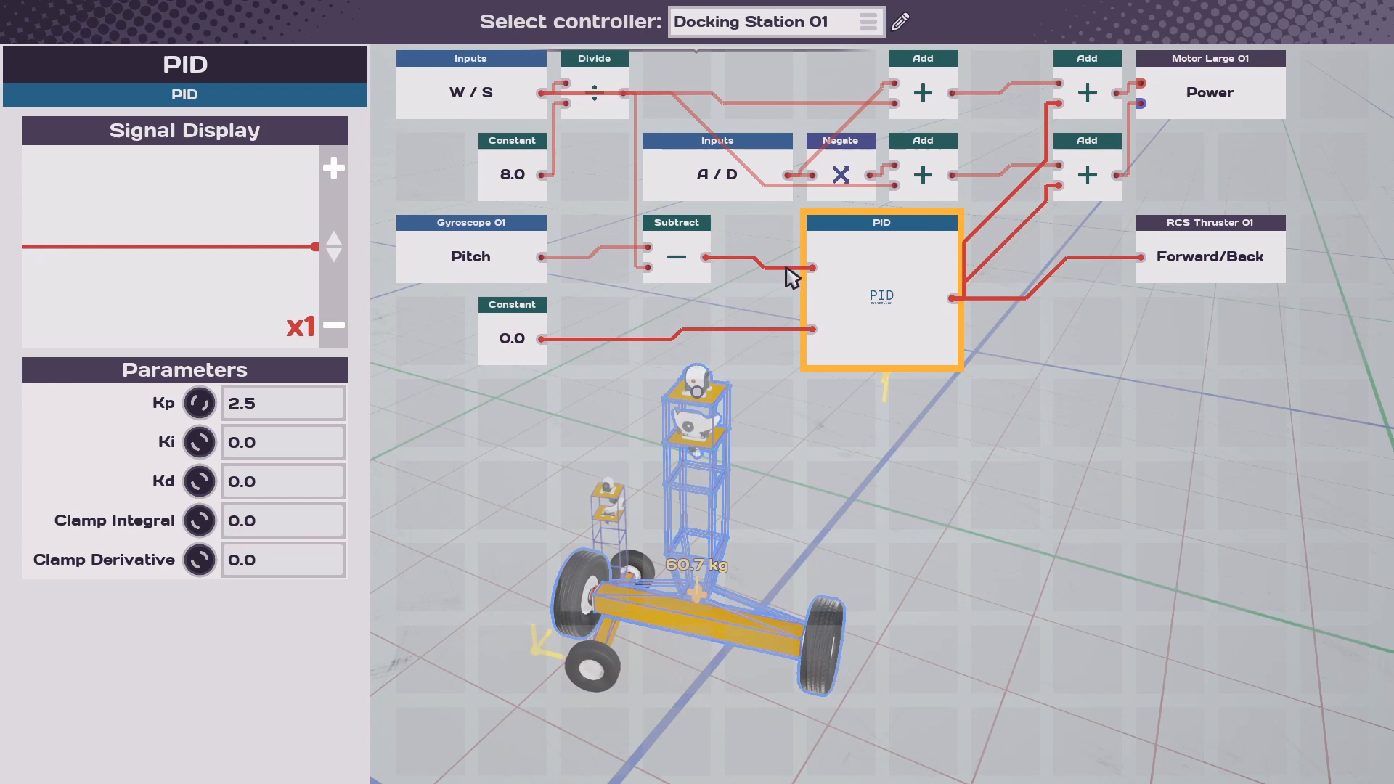
mouse_move(20, 250)
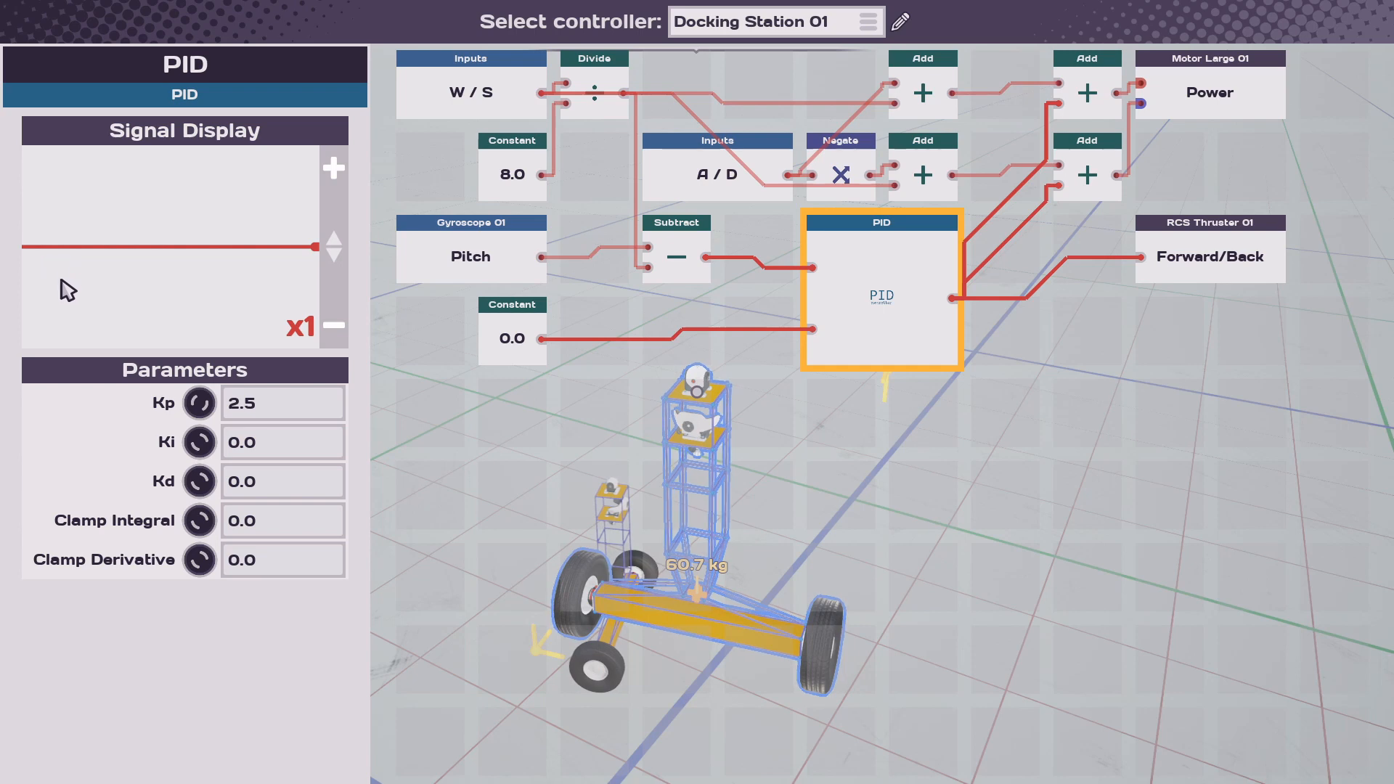
mouse_move(79, 253)
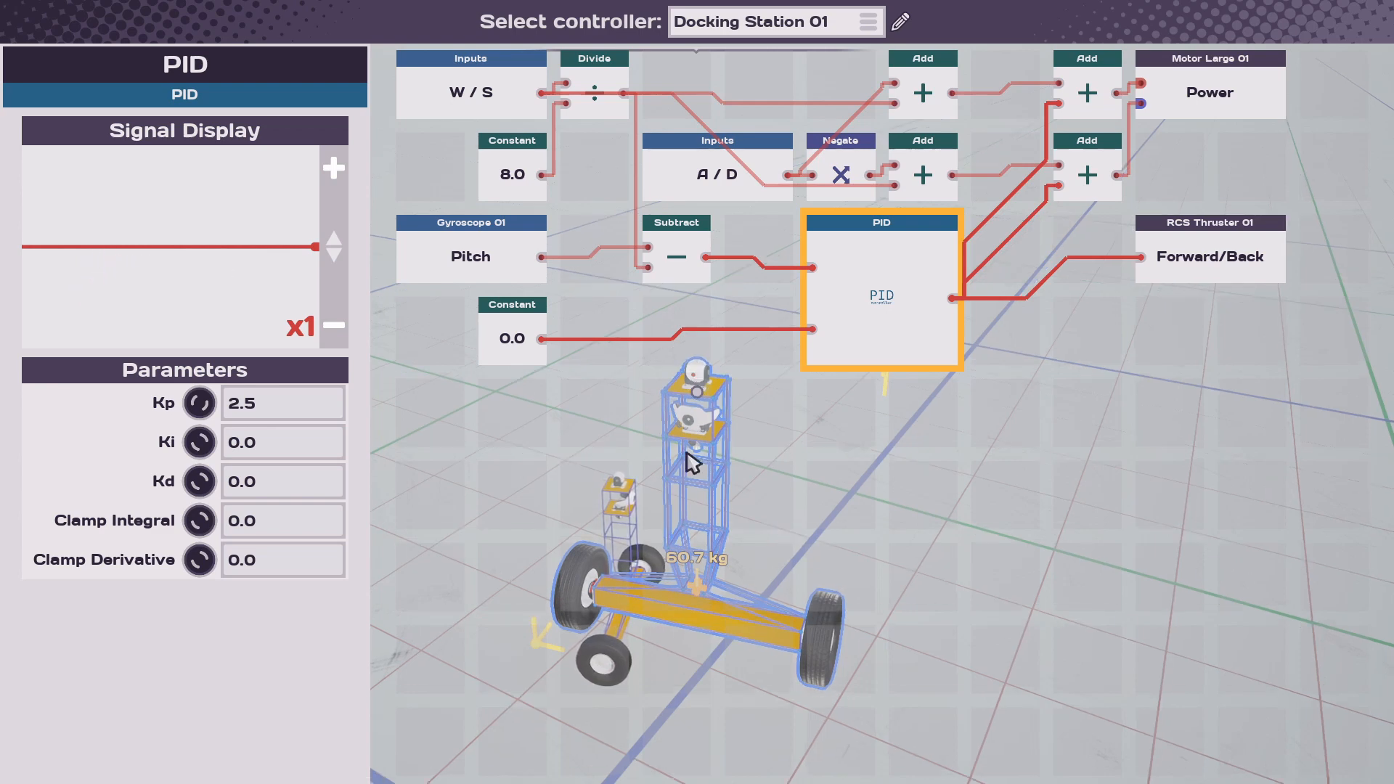
mouse_move(982, 276)
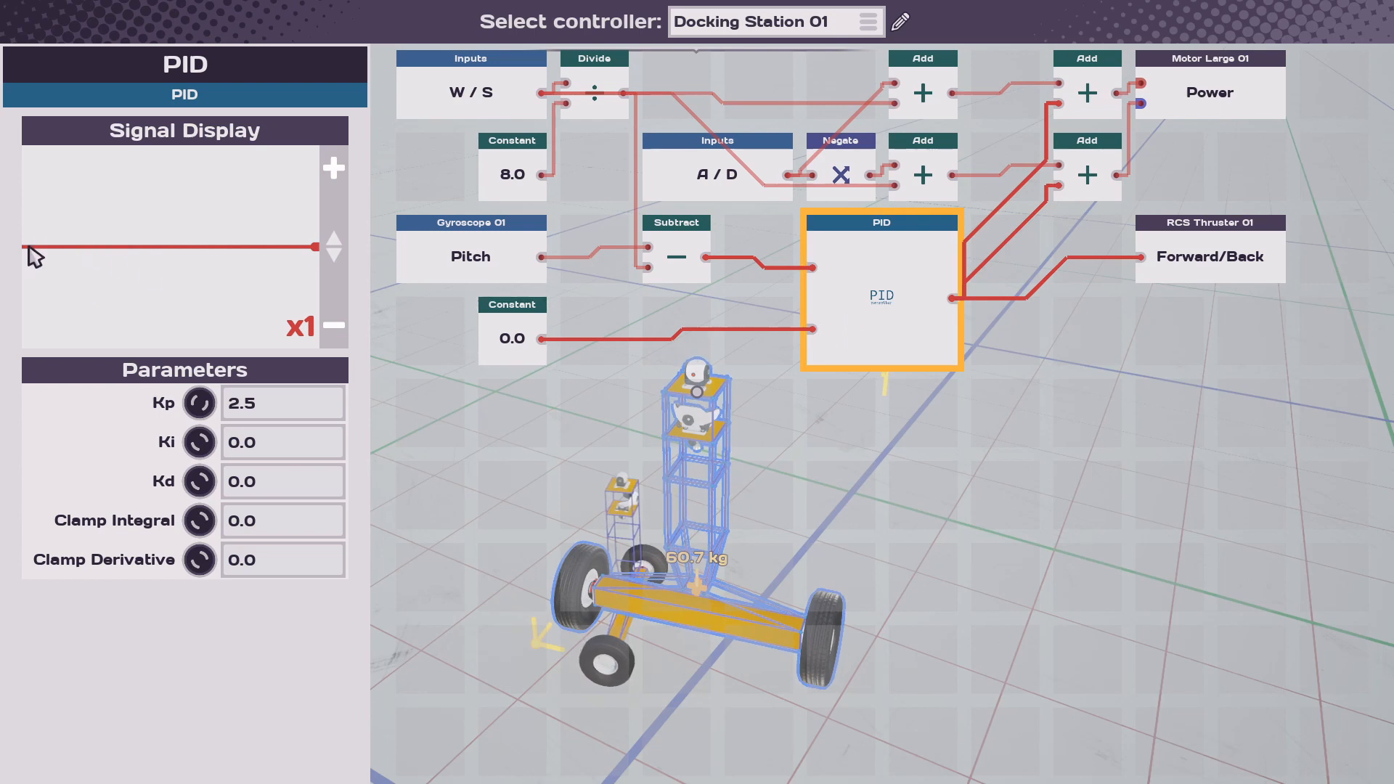
mouse_move(114, 235)
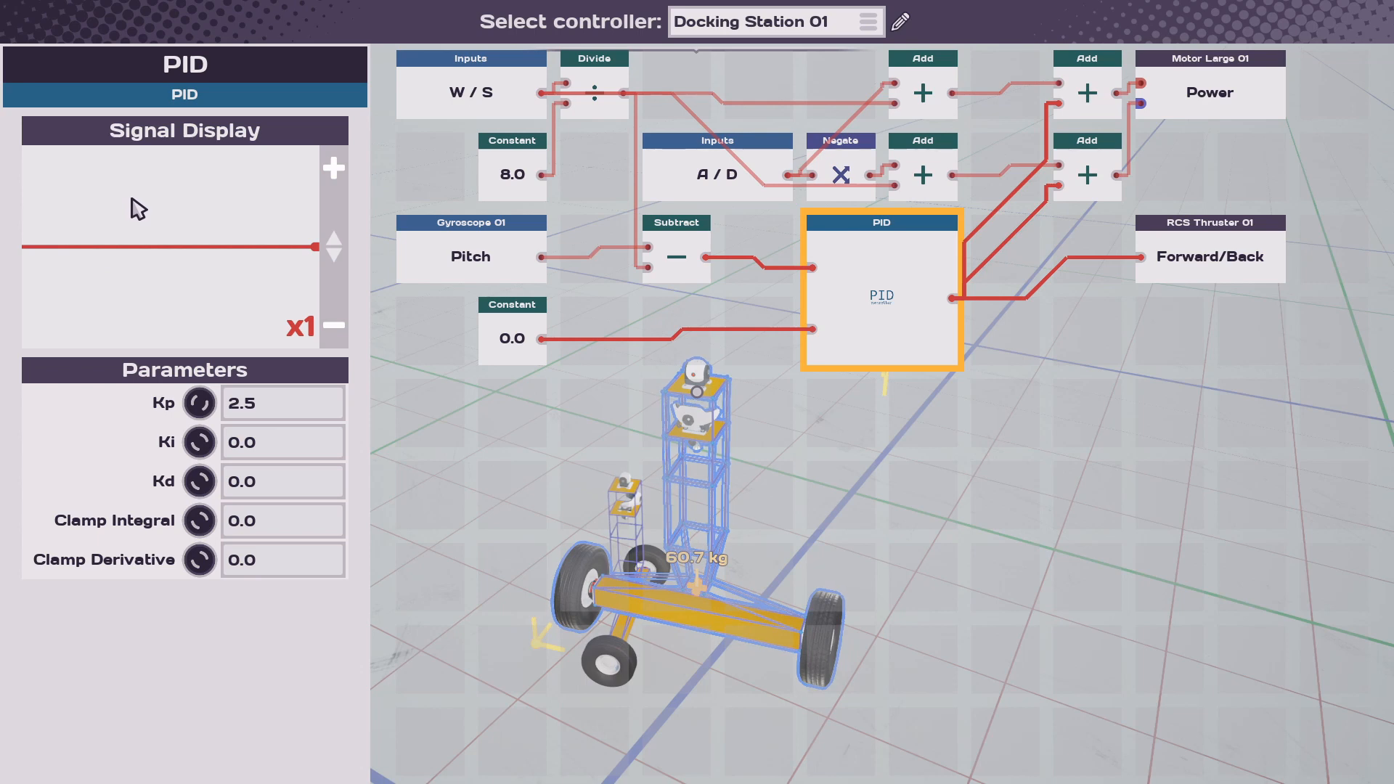
mouse_move(213, 334)
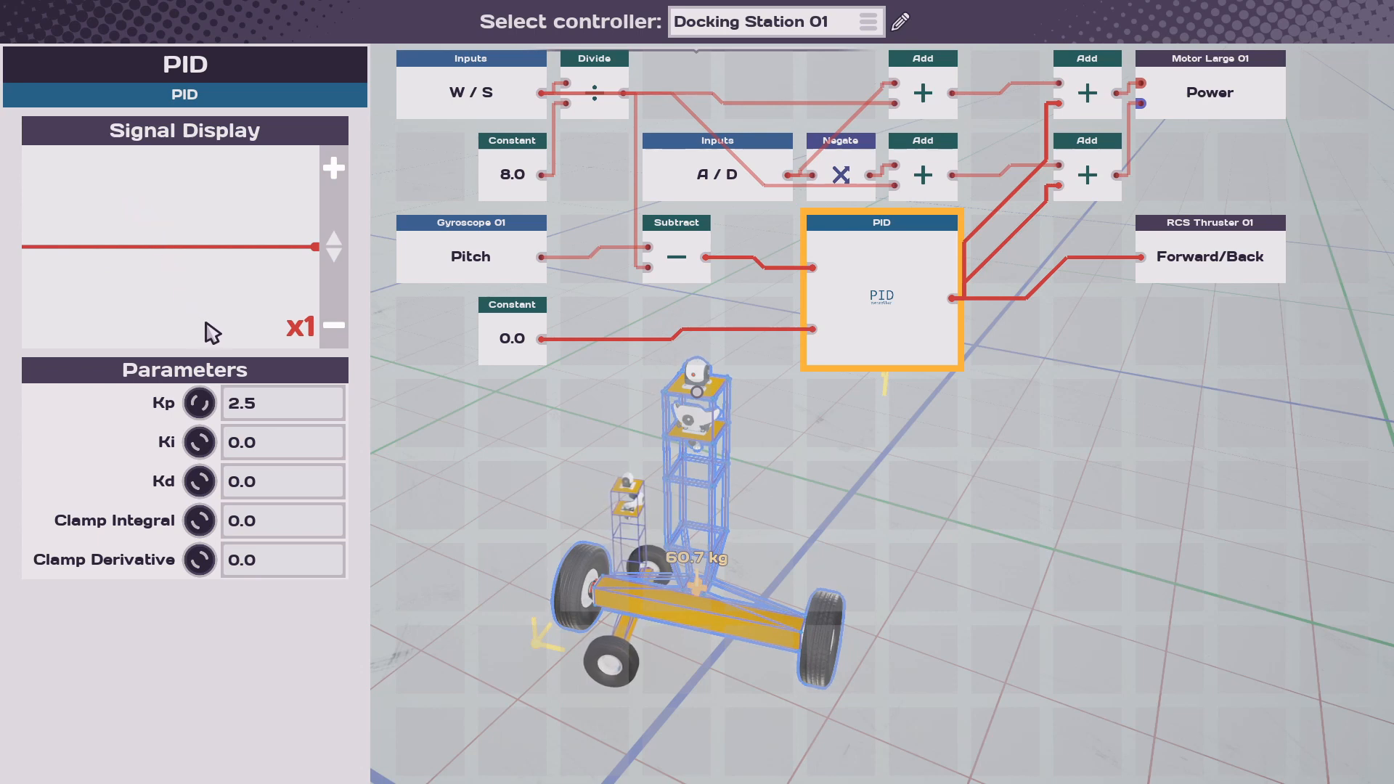
mouse_move(561, 245)
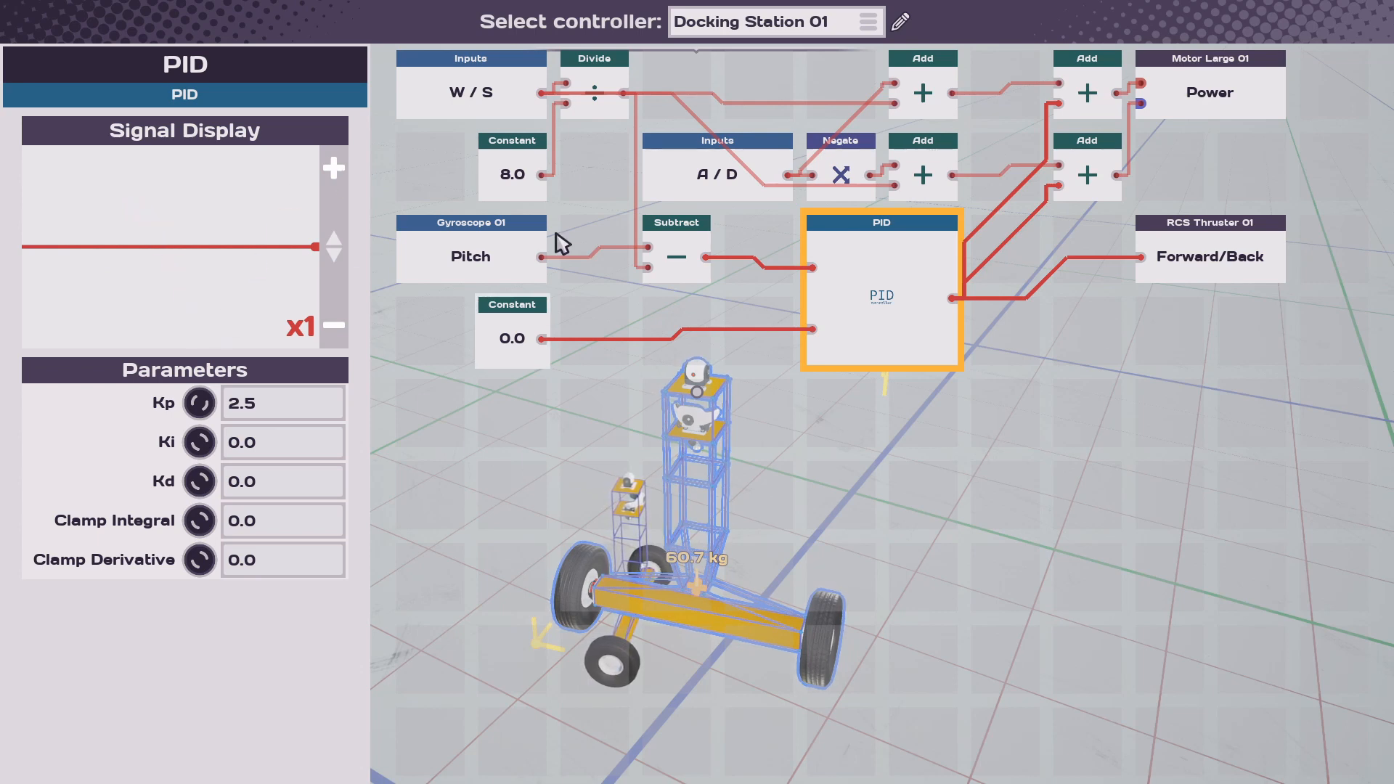
mouse_move(26, 263)
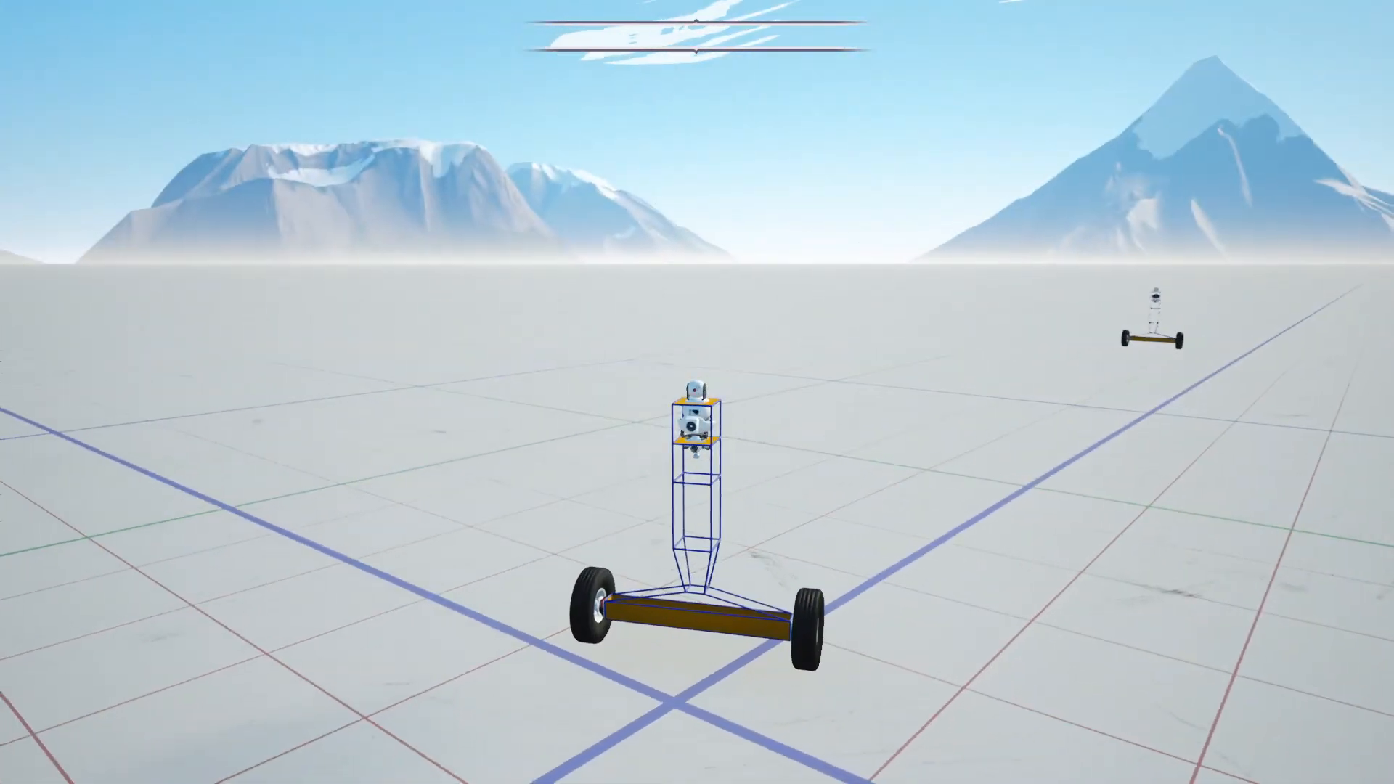
- Resume from the pause menu back into the test world following the robot character
key("Escape")
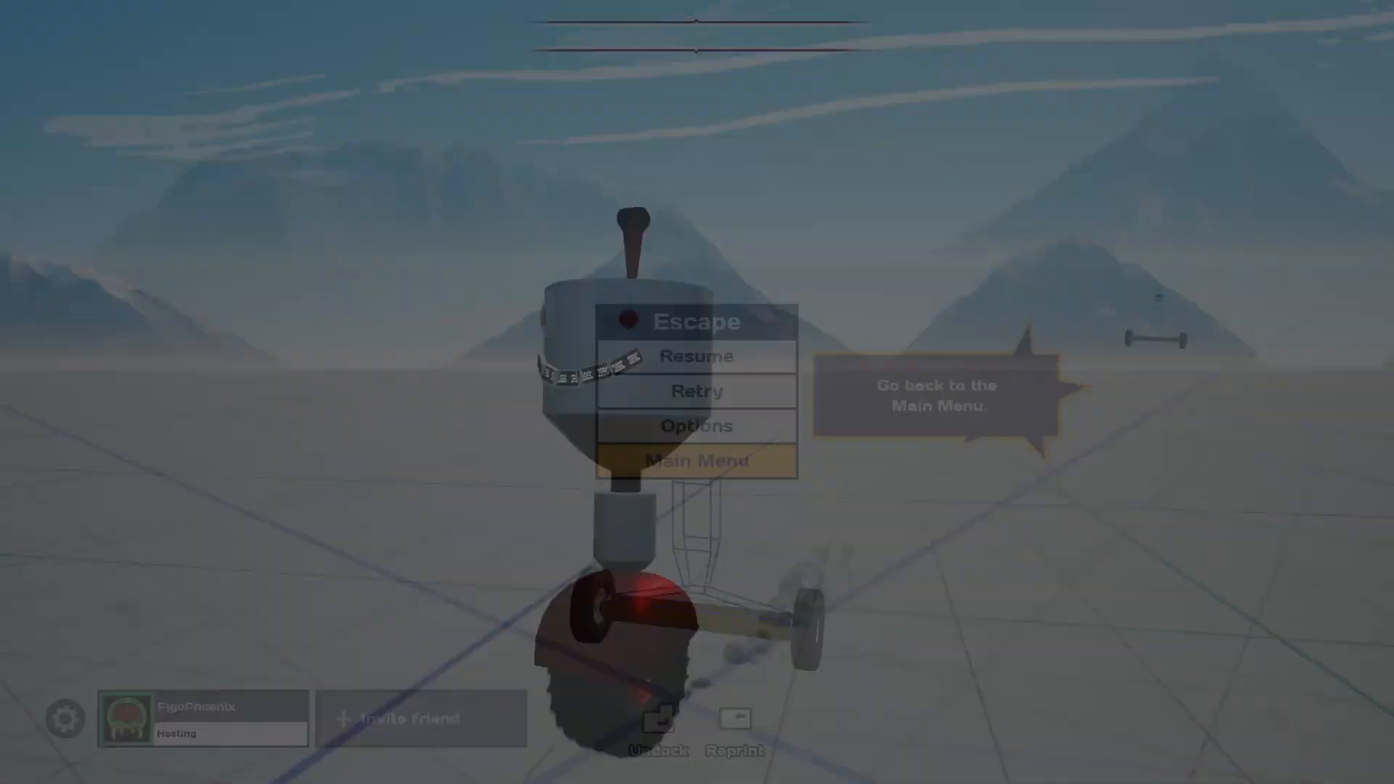
left_click(696, 356)
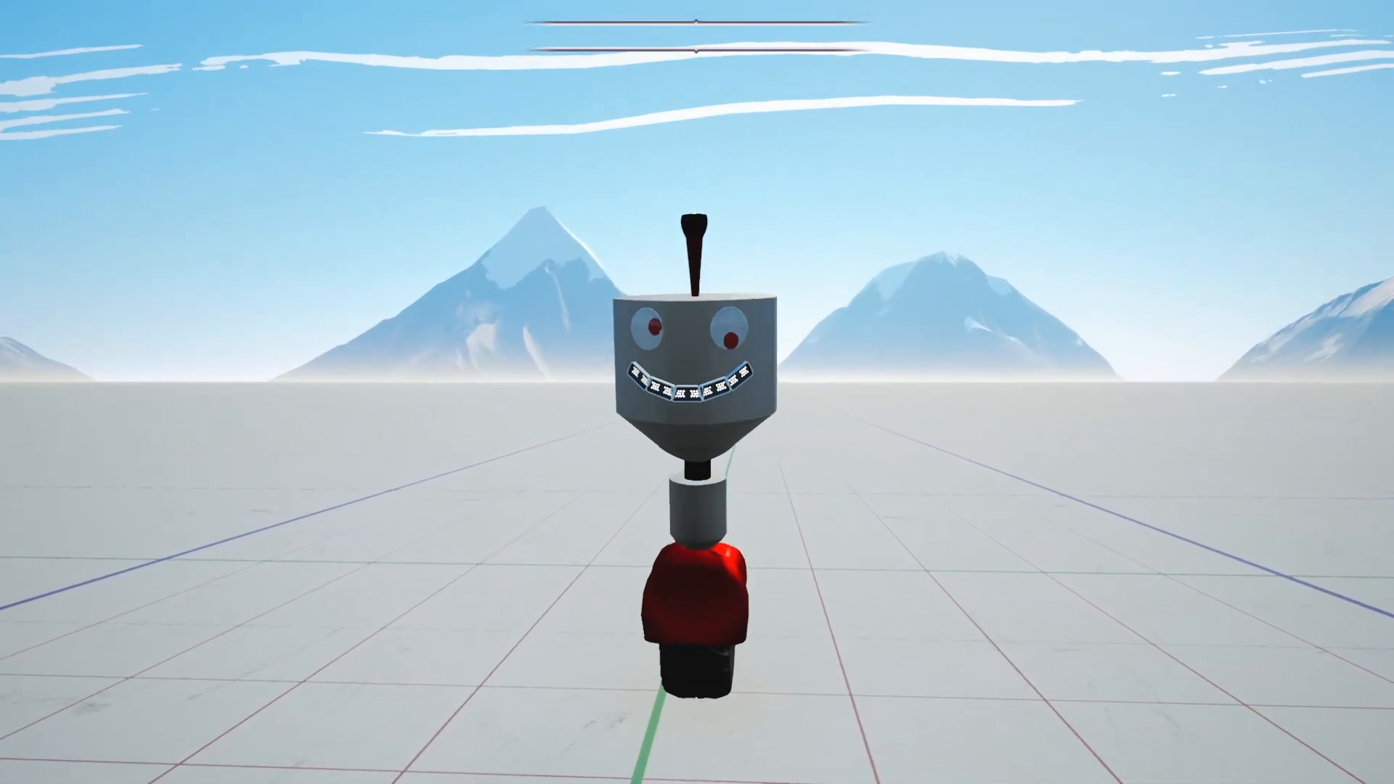